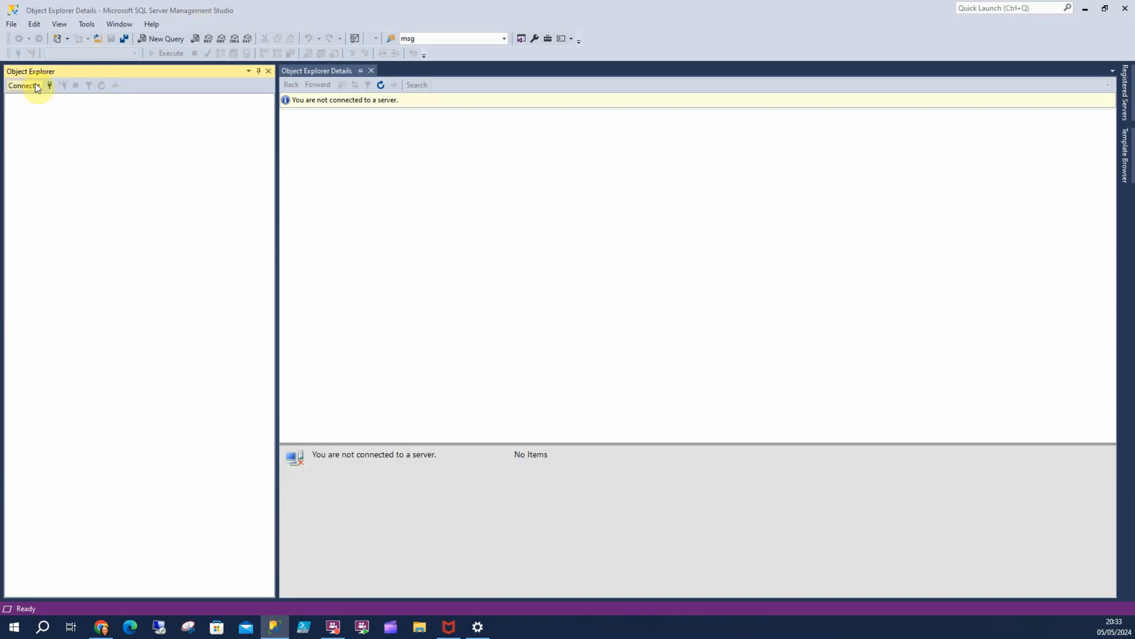
Attempt a SQL Server Authentication login as sa; it fails with error 18456
left_click(23, 85)
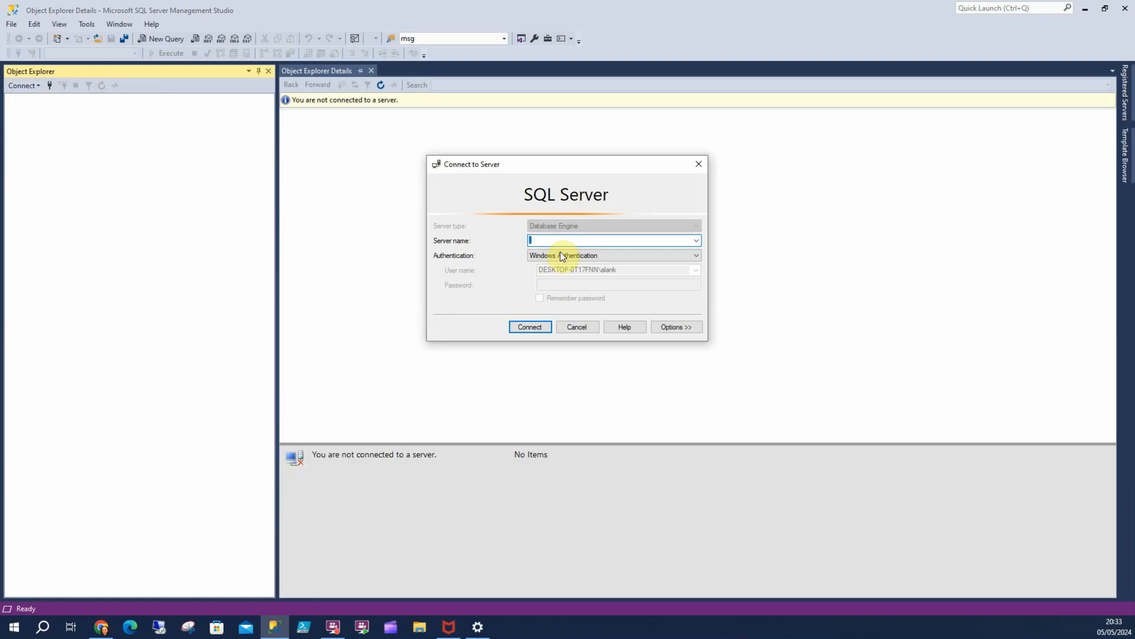
left_click(613, 255)
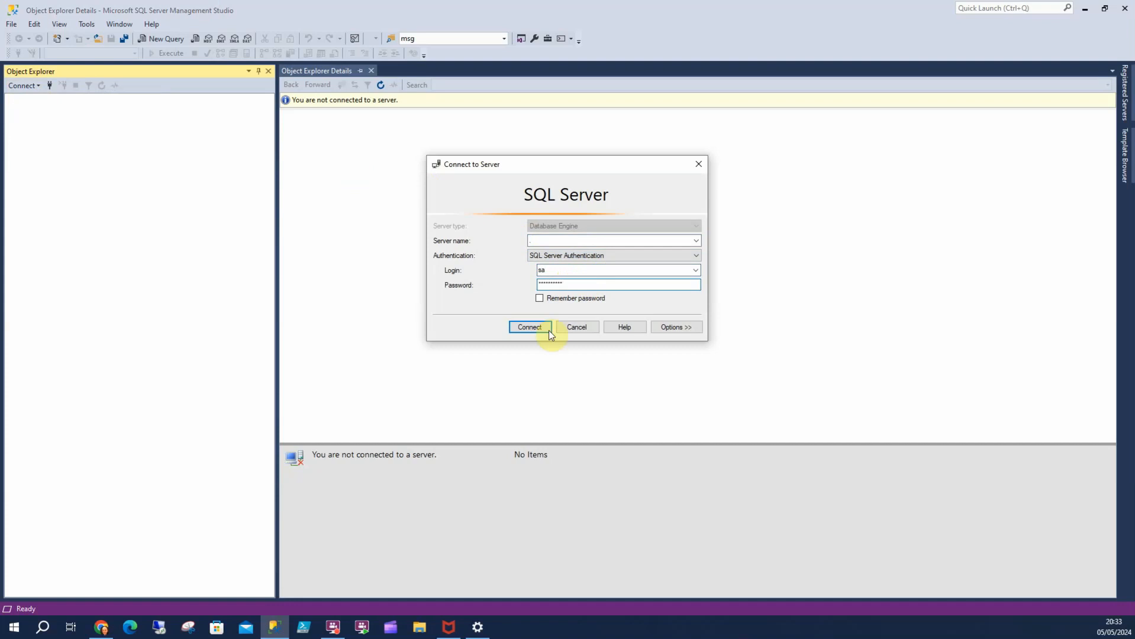
left_click(529, 327)
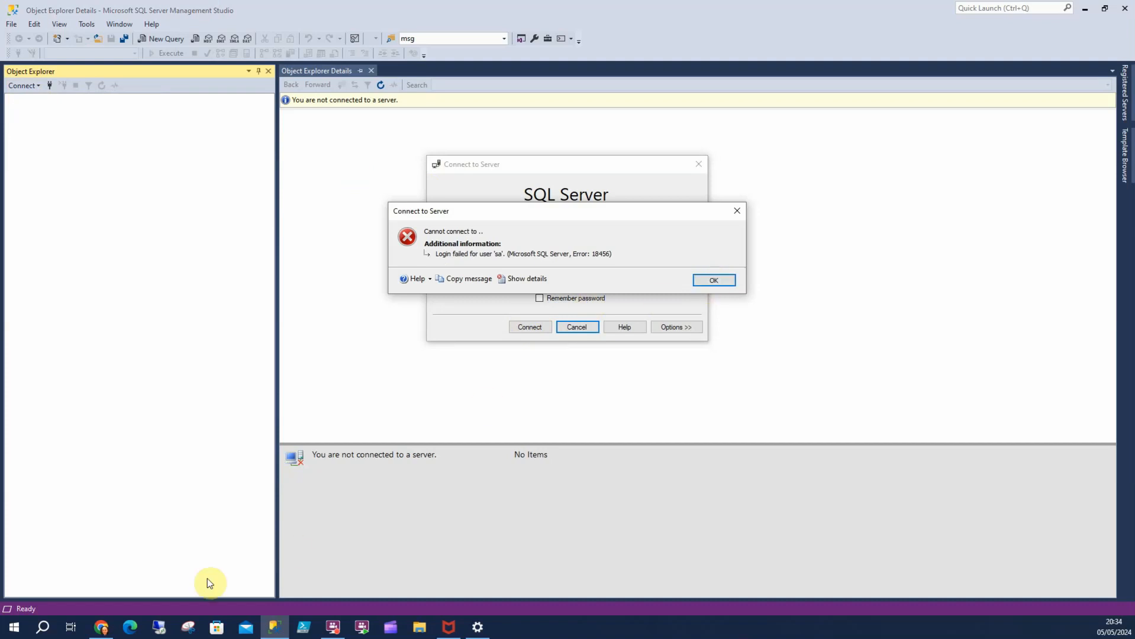
Launch SQL Server Configuration Manager from Windows Search
left_click(42, 626)
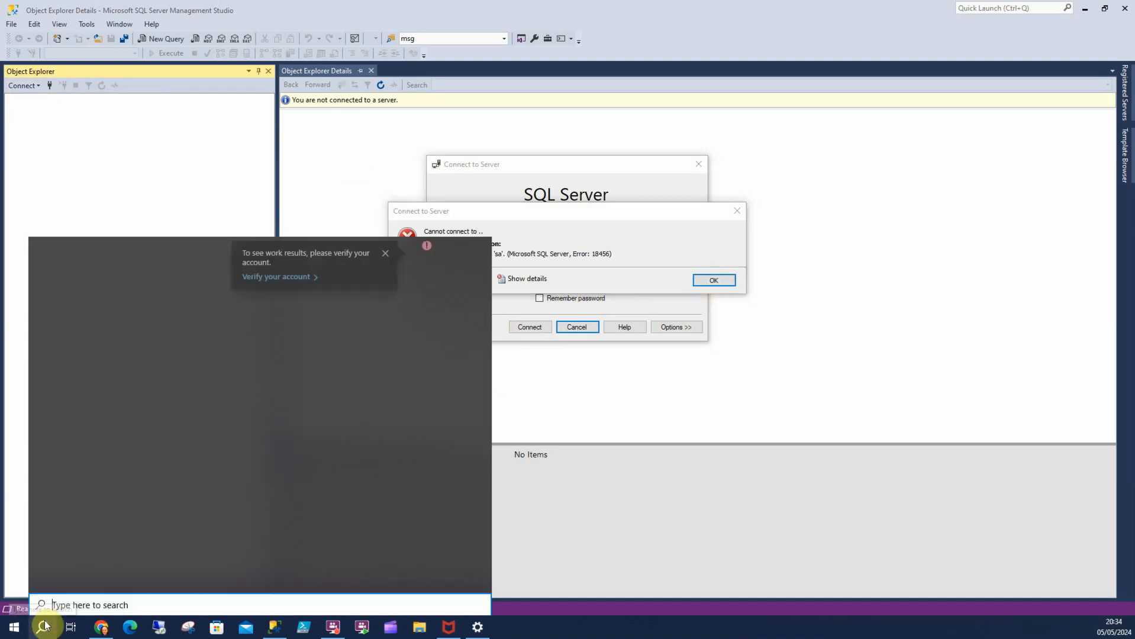
left_click(13, 627)
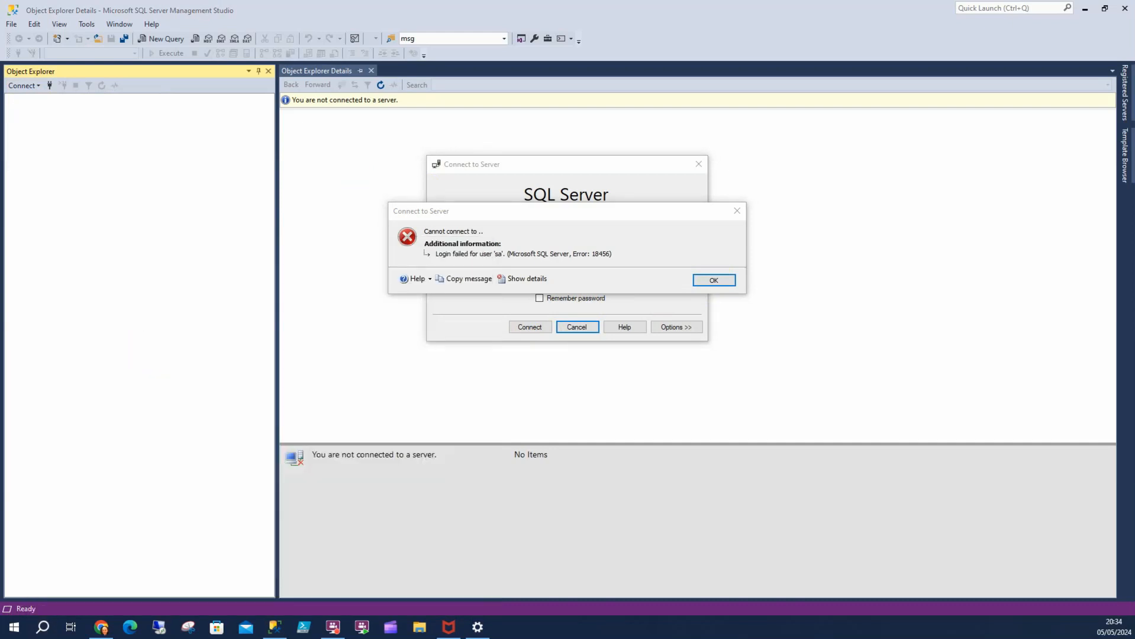
mouse_move(453, 202)
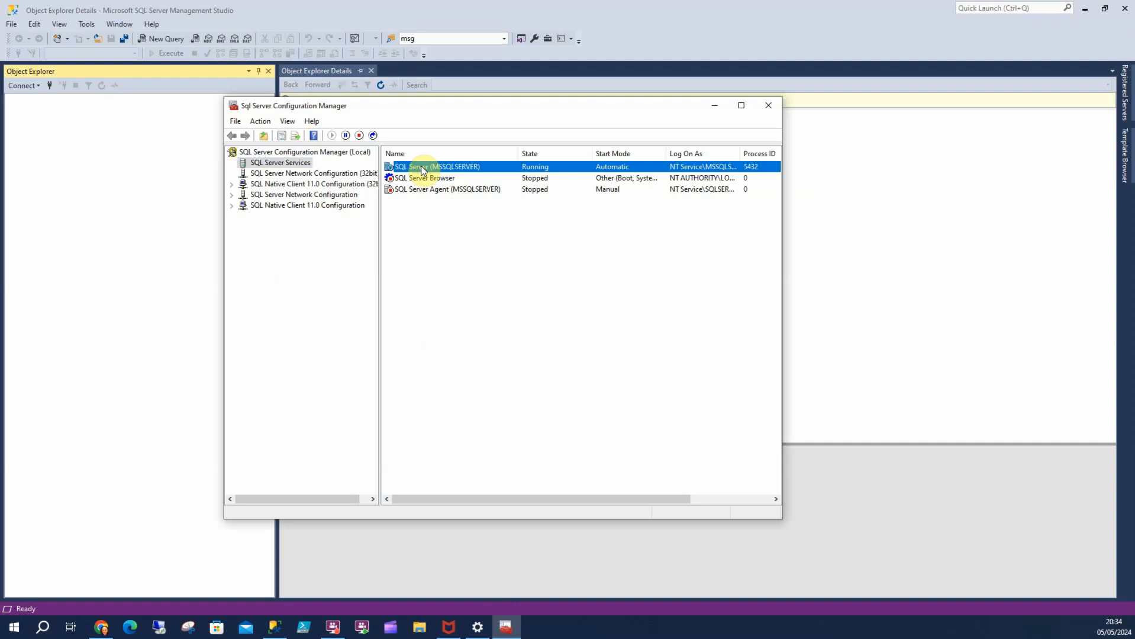
Add -f to SQL Server (MSSQLSERVER) startup parameters, apply it and acknowledge the restart notice
right_click(435, 166)
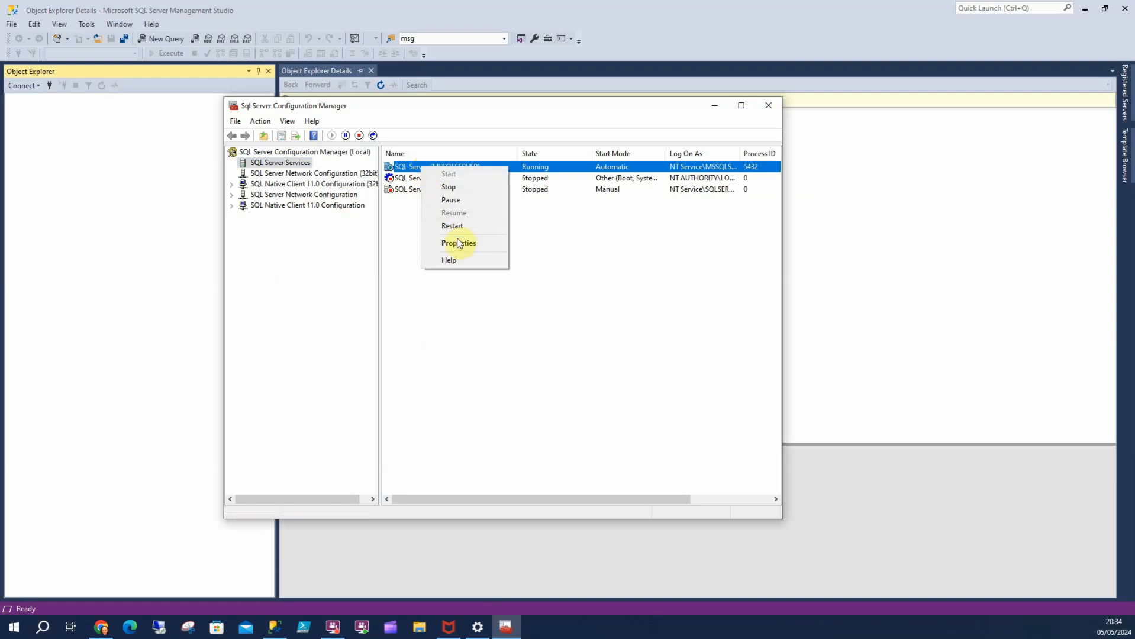
left_click(458, 242)
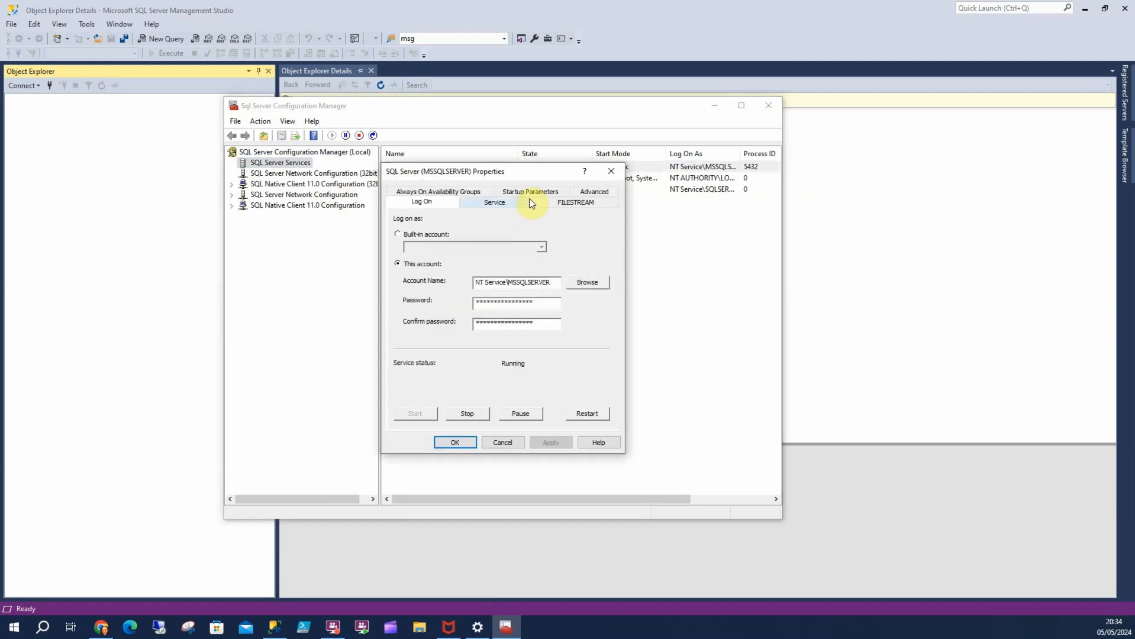
left_click(531, 201)
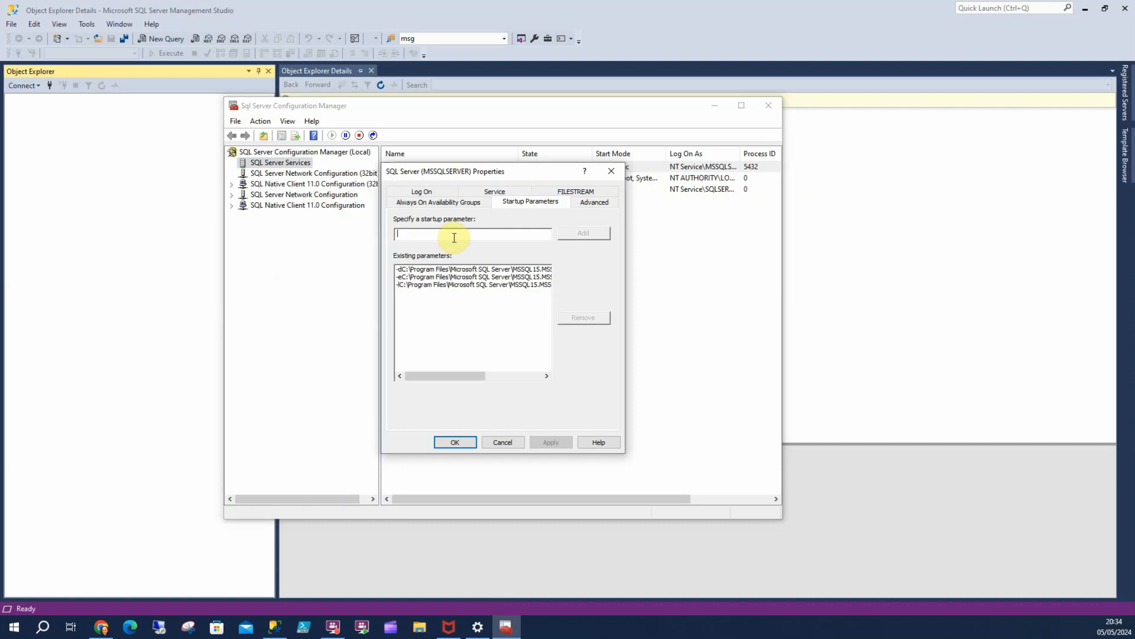
type("-f")
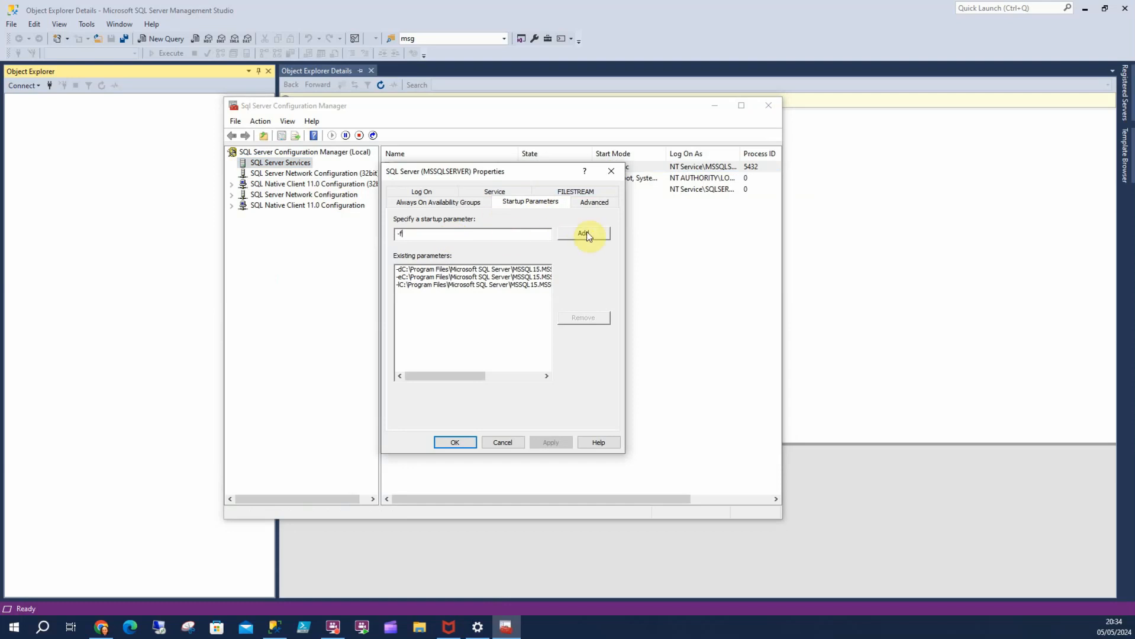
left_click(584, 233)
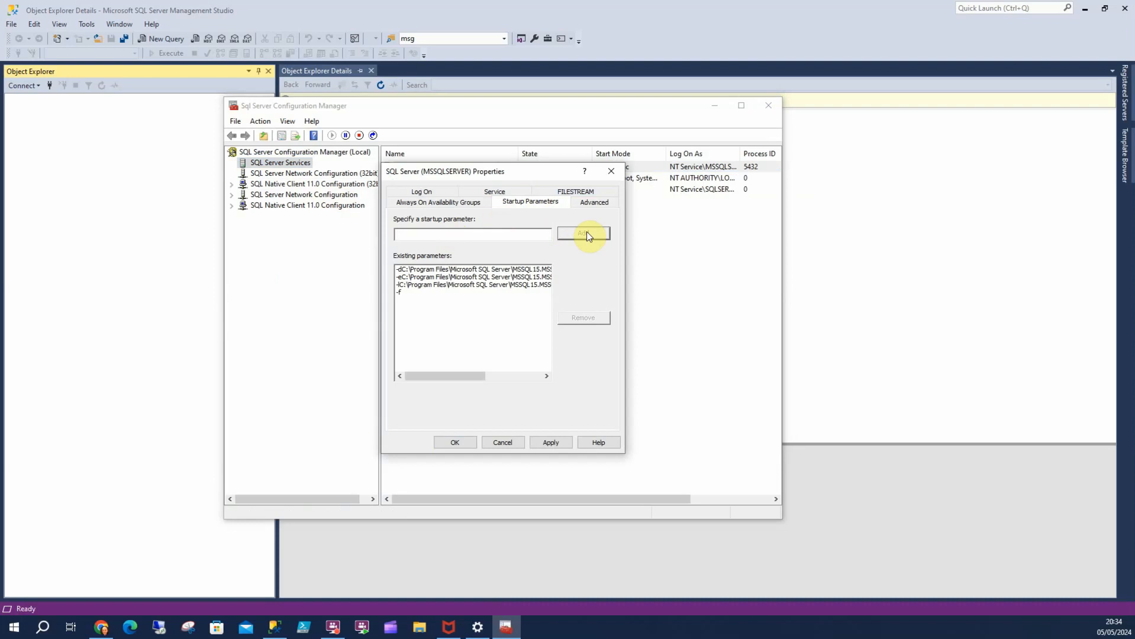
left_click(472, 233)
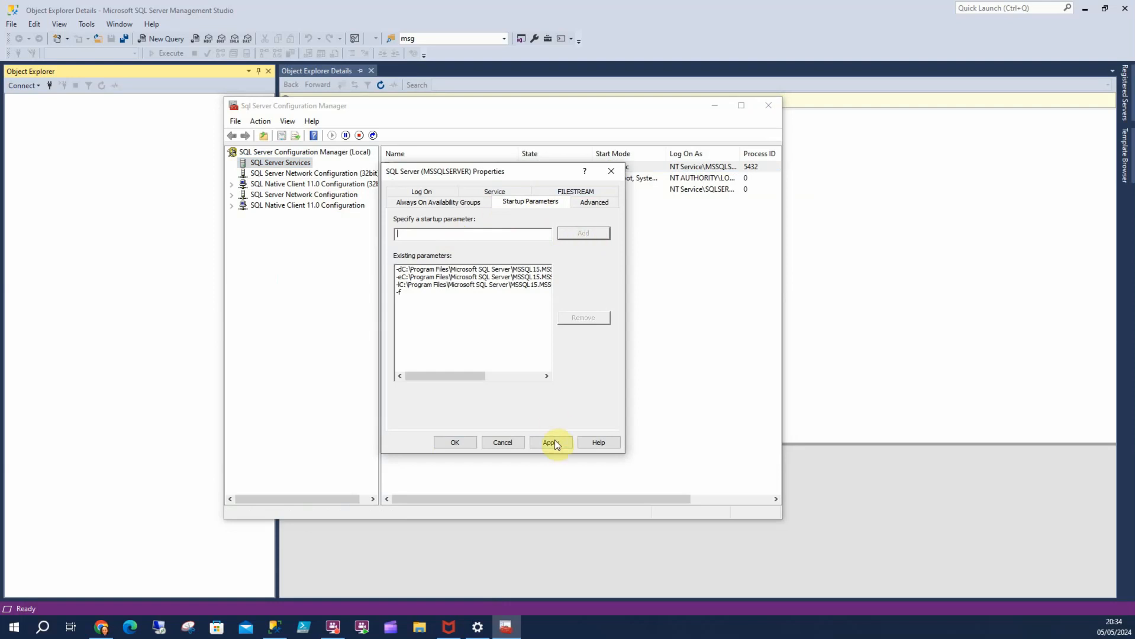
left_click(549, 442)
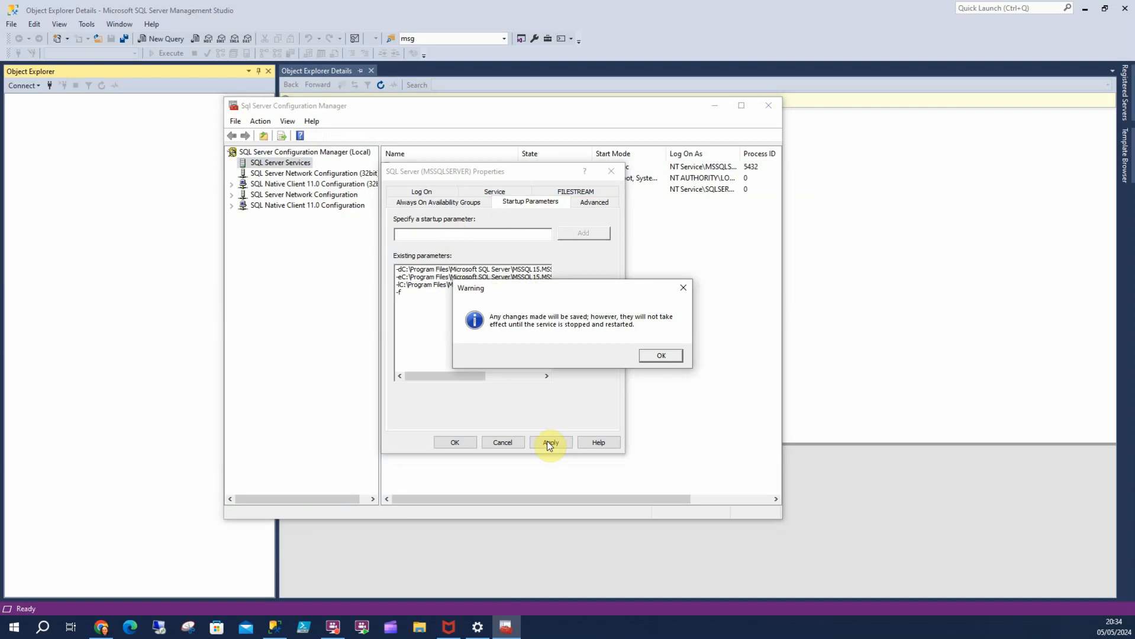
mouse_move(660, 356)
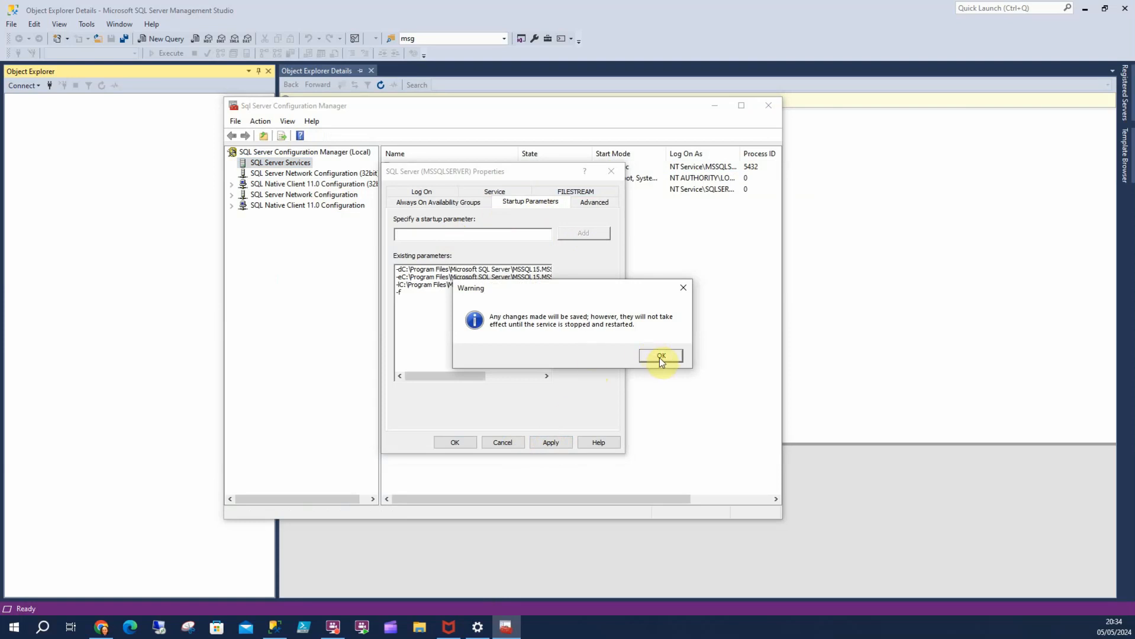
left_click(658, 356)
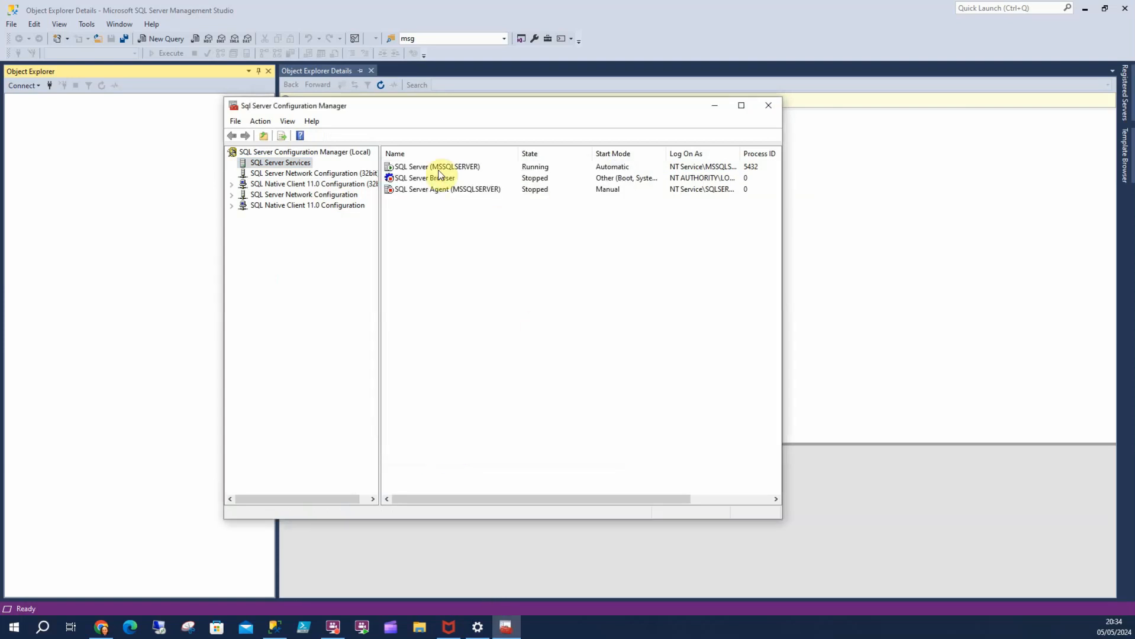
Restart SQL Server (MSSQLSERVER) so it runs with the -f parameter
right_click(437, 166)
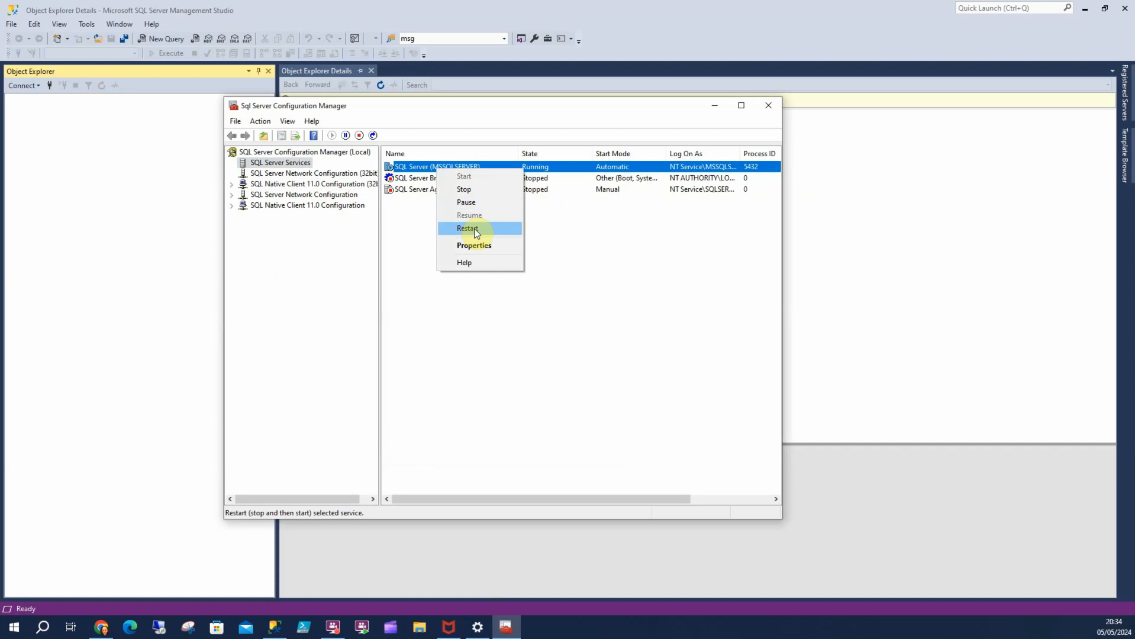
left_click(466, 227)
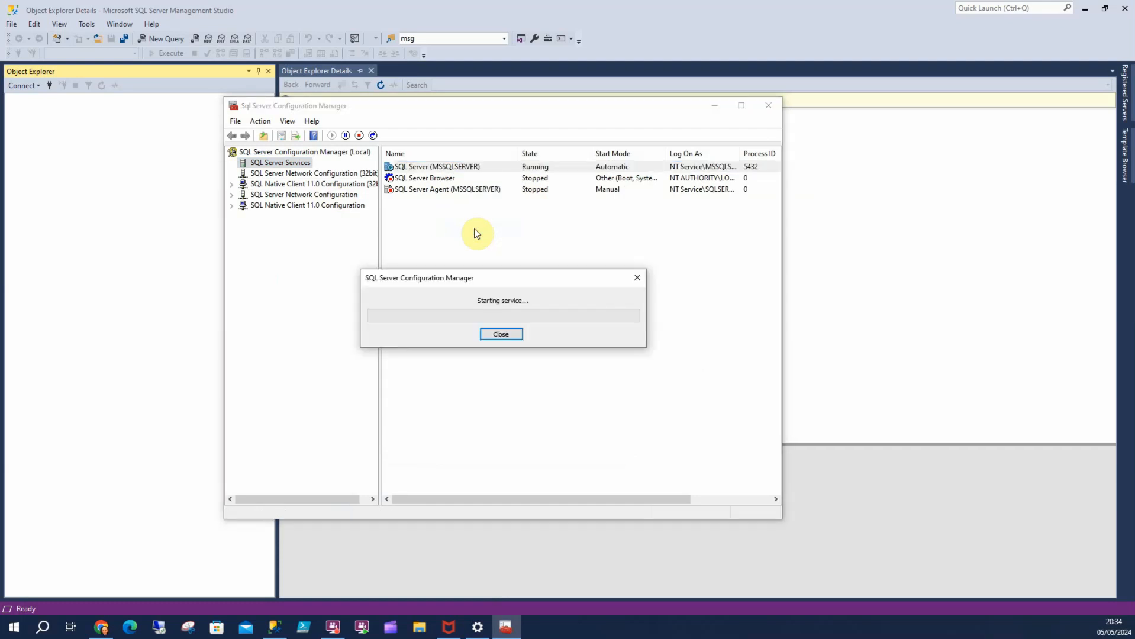
left_click(501, 333)
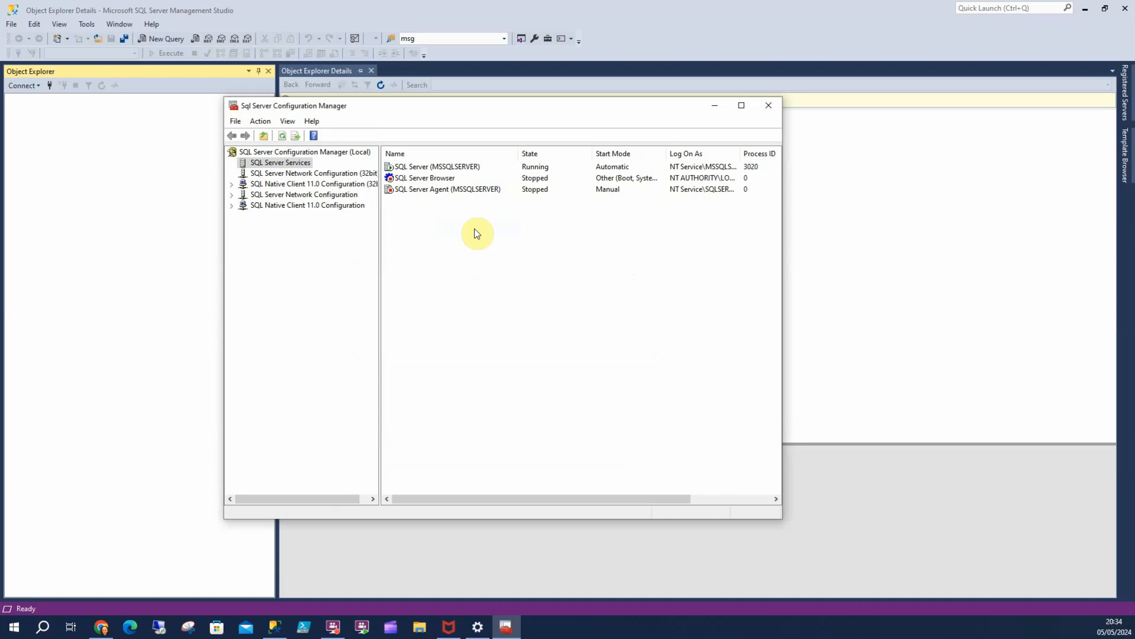
mouse_move(491, 443)
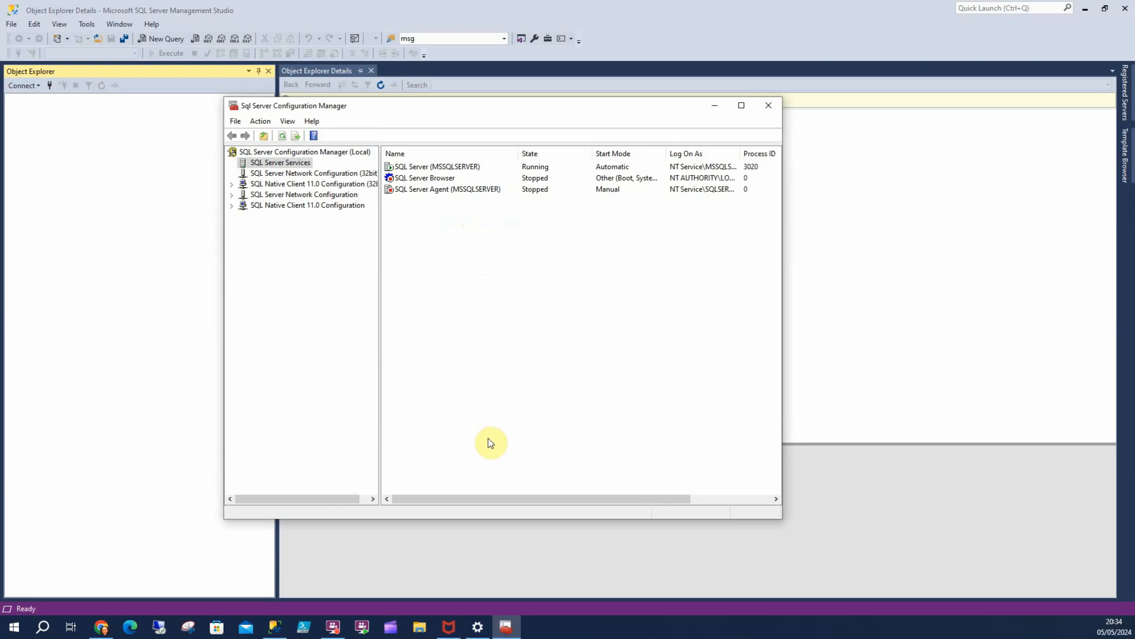
mouse_move(48, 626)
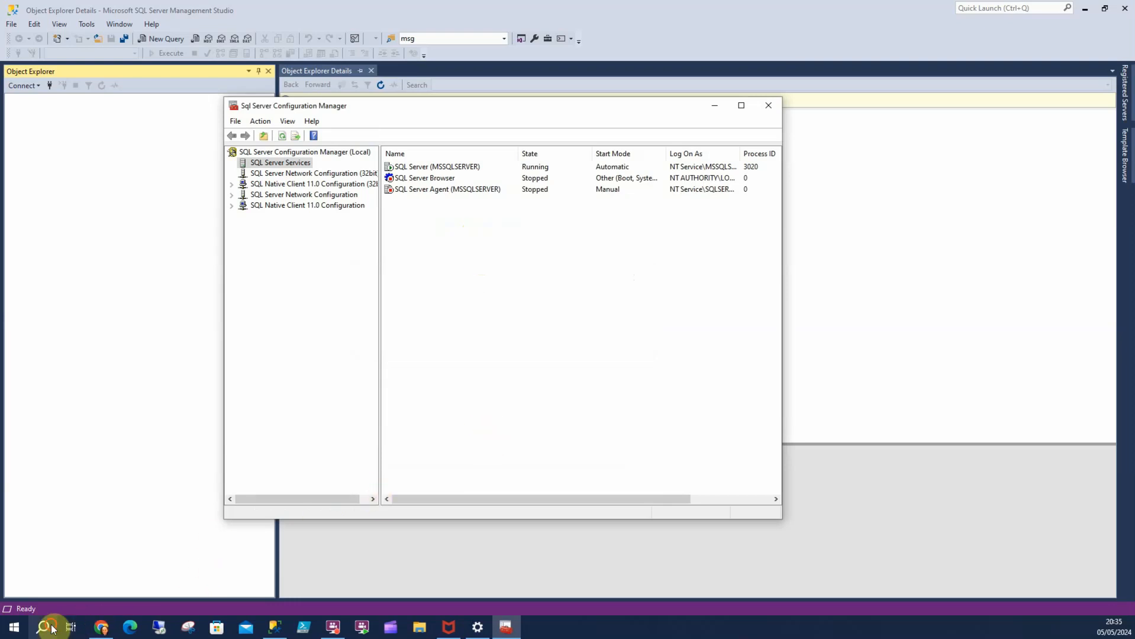
Check the Administrators group in Computer Management for the current user, leaving it unchanged
type("com")
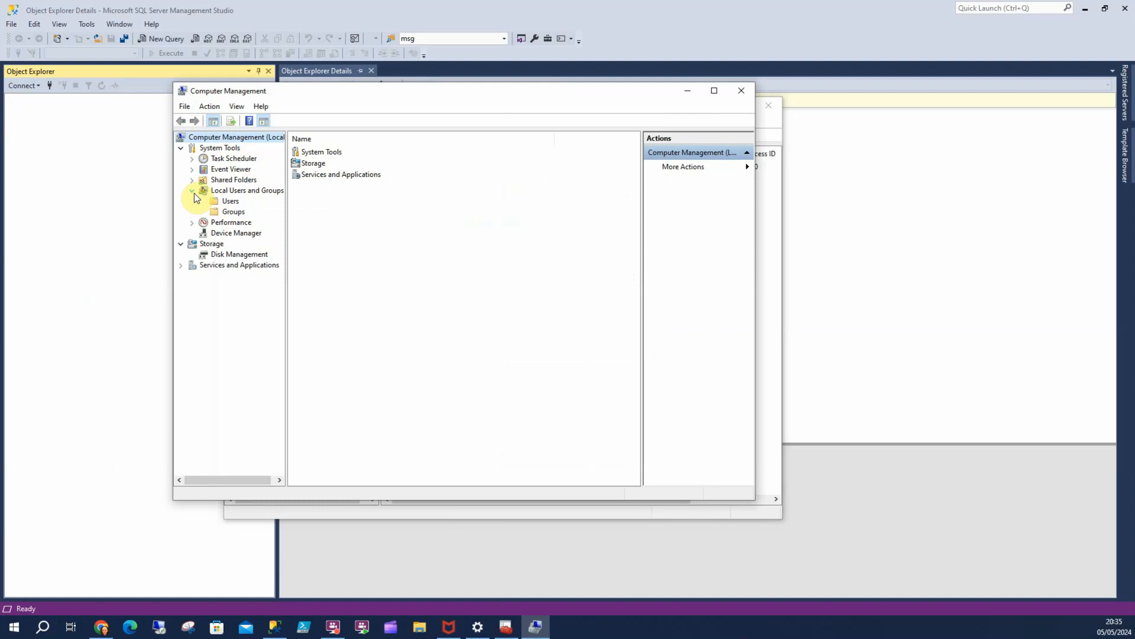
left_click(233, 212)
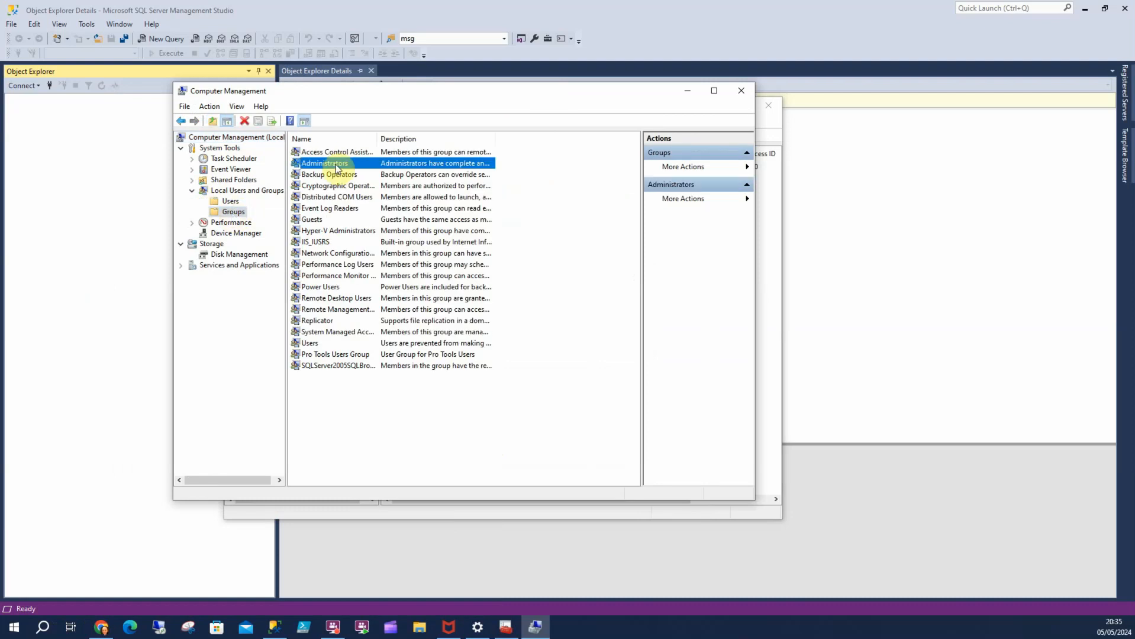
double_click(325, 163)
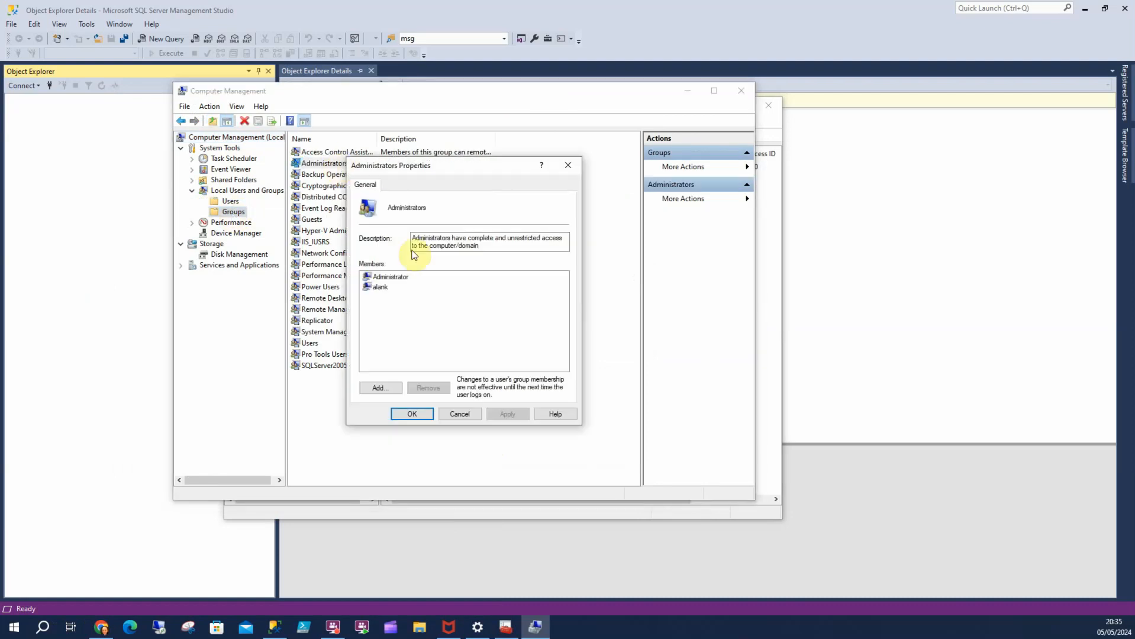
mouse_move(399, 290)
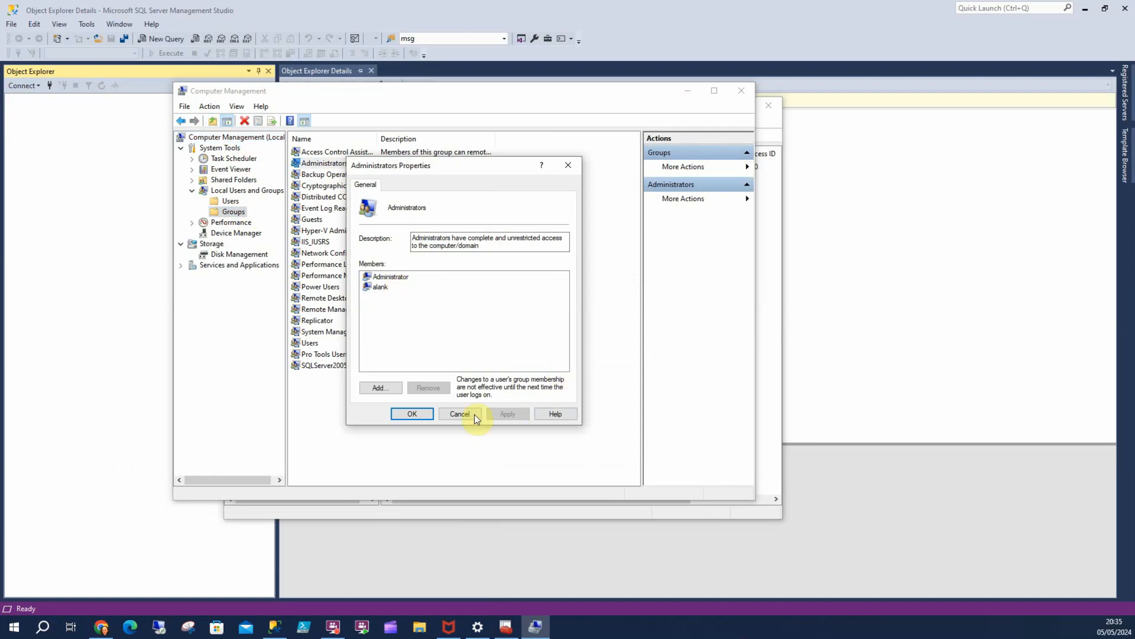
left_click(380, 286)
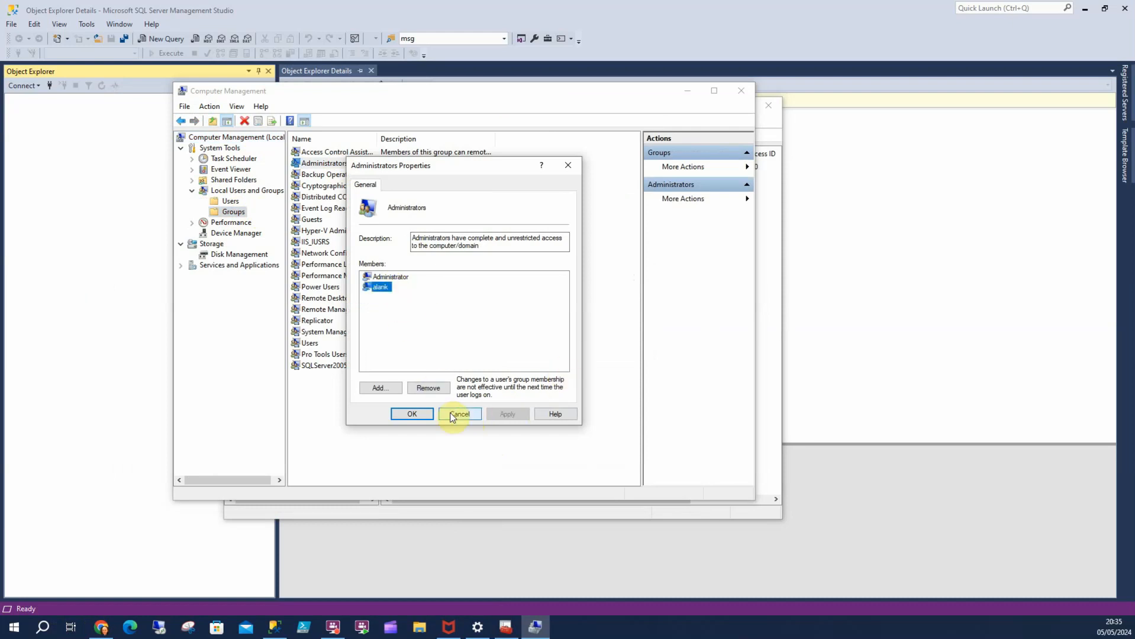
left_click(459, 413)
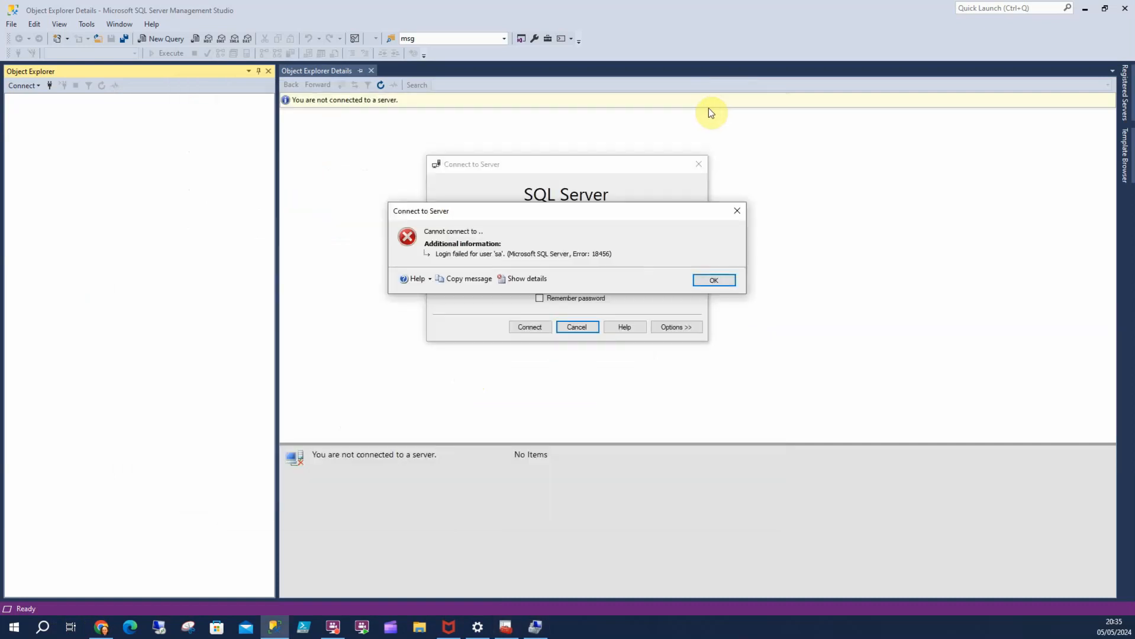
Cancel the sa attempt and connect to the Database Engine with Windows Authentication
left_click(713, 280)
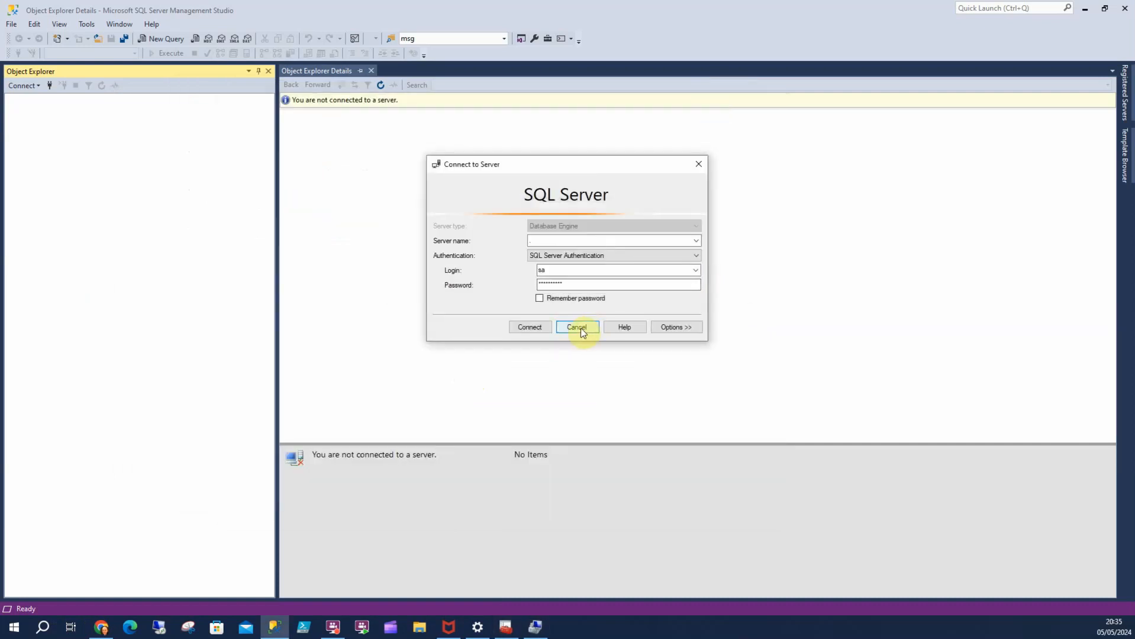
left_click(577, 326)
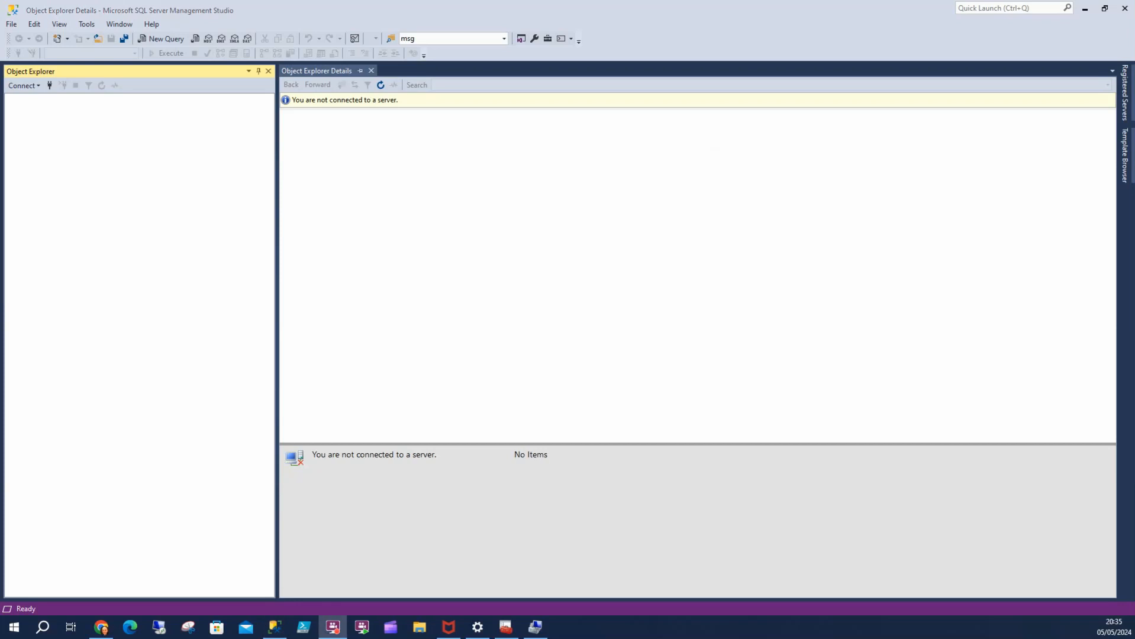
left_click(23, 85)
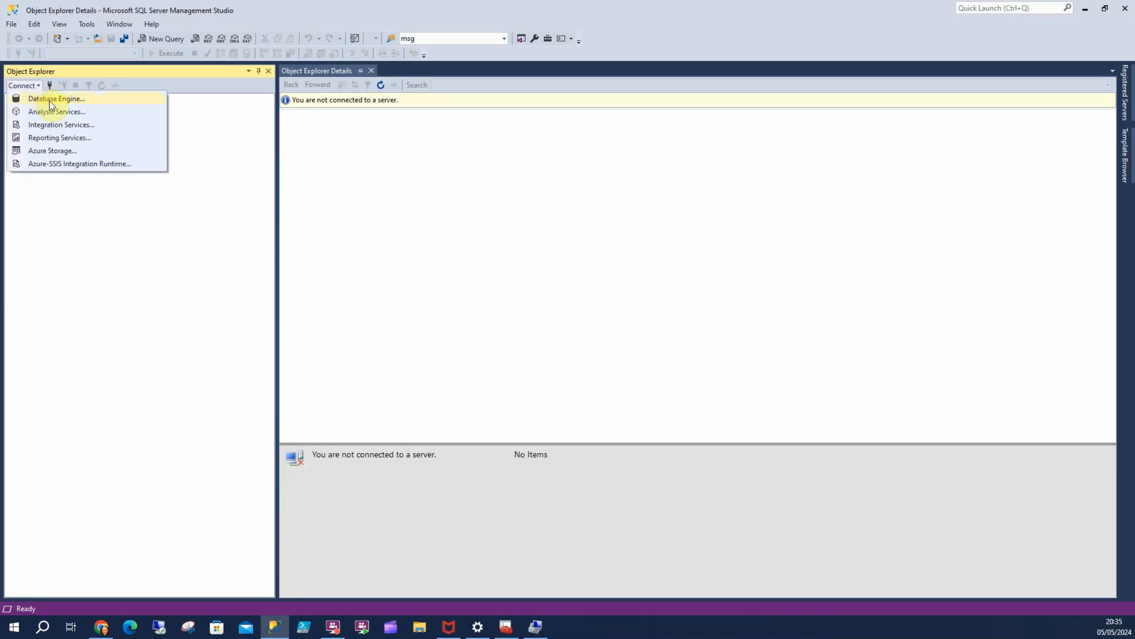
left_click(55, 99)
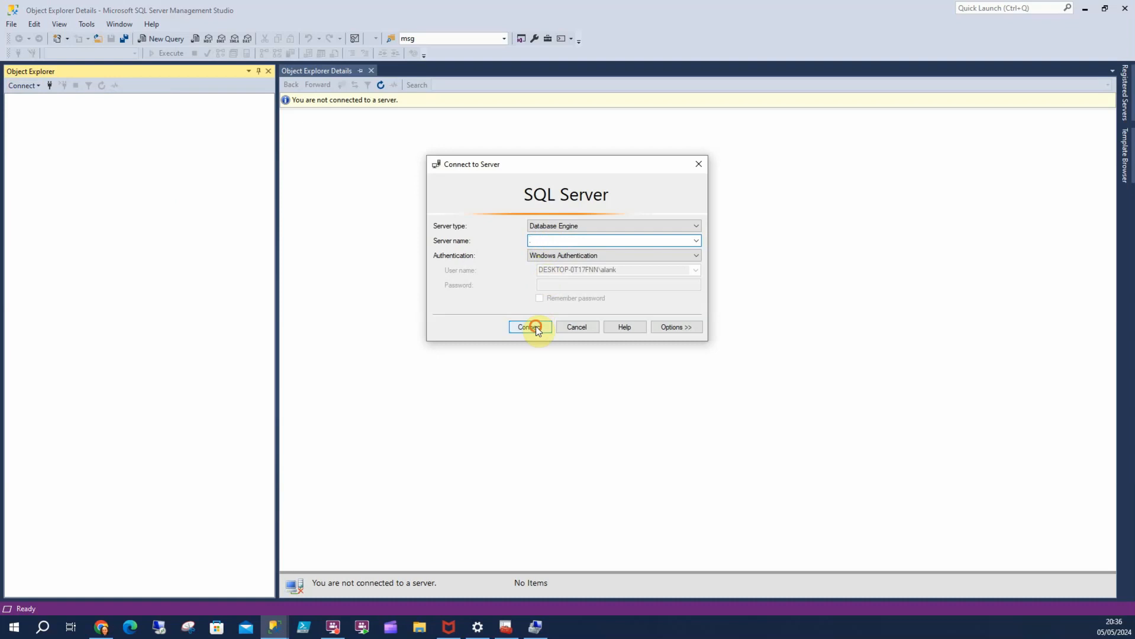
left_click(530, 327)
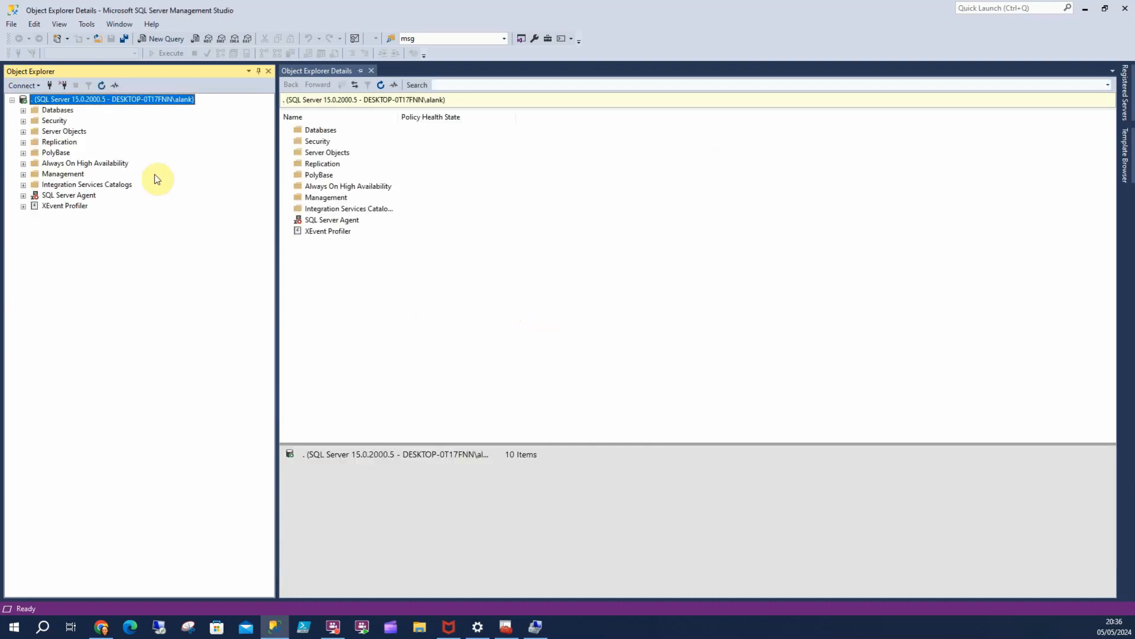
mouse_move(111, 141)
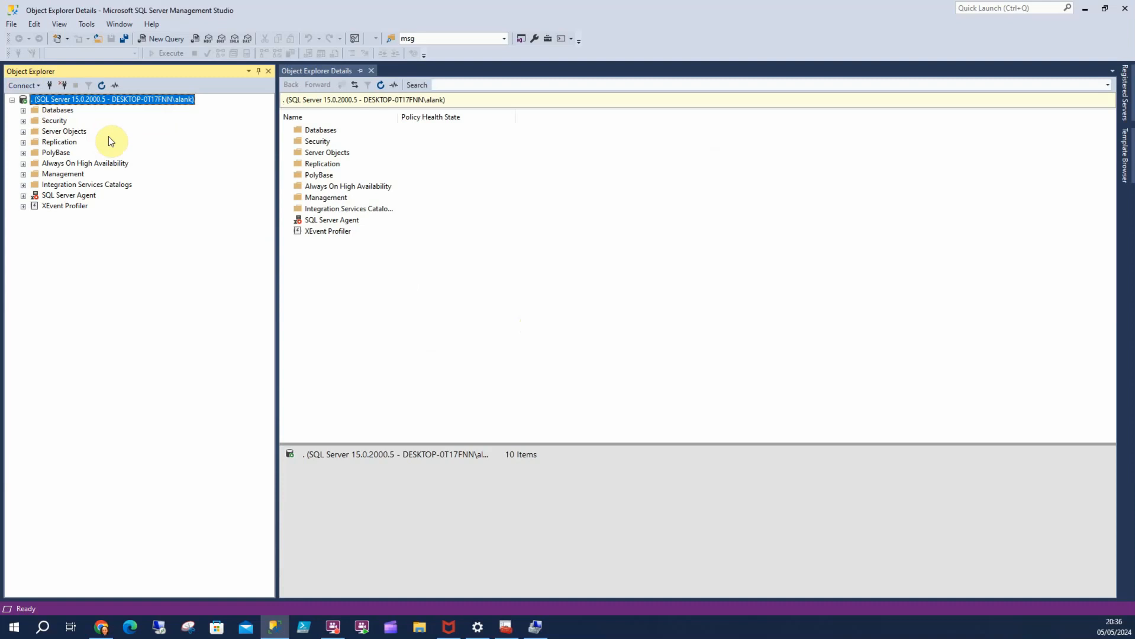
Set the sa login's Status to Login: Enabled under Security > Logins
left_click(24, 120)
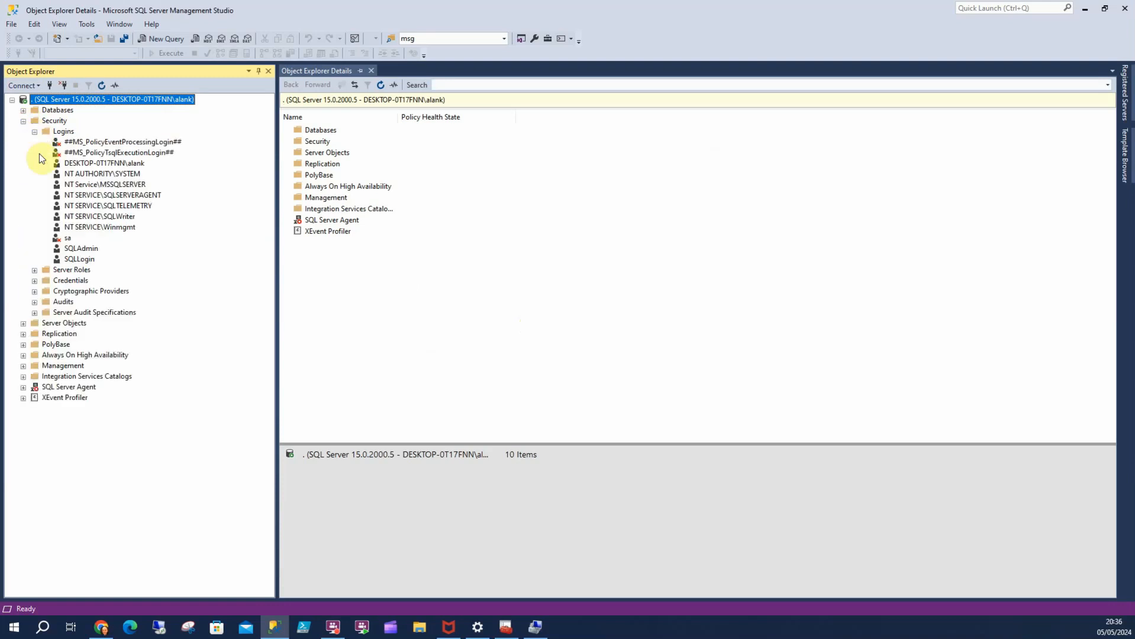
left_click(62, 131)
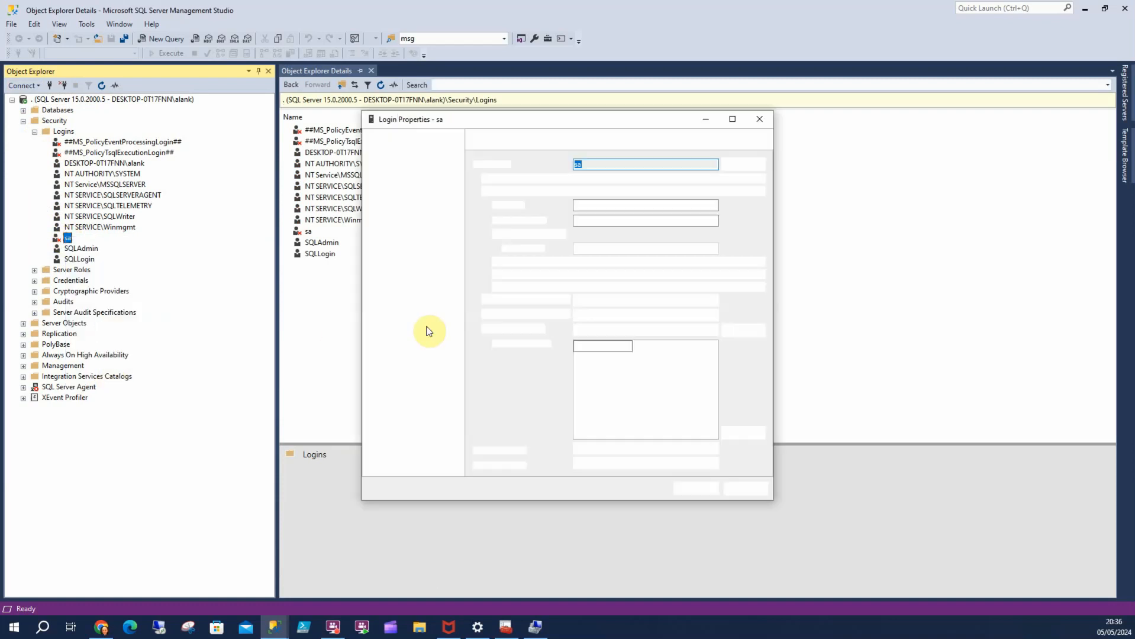
left_click(386, 174)
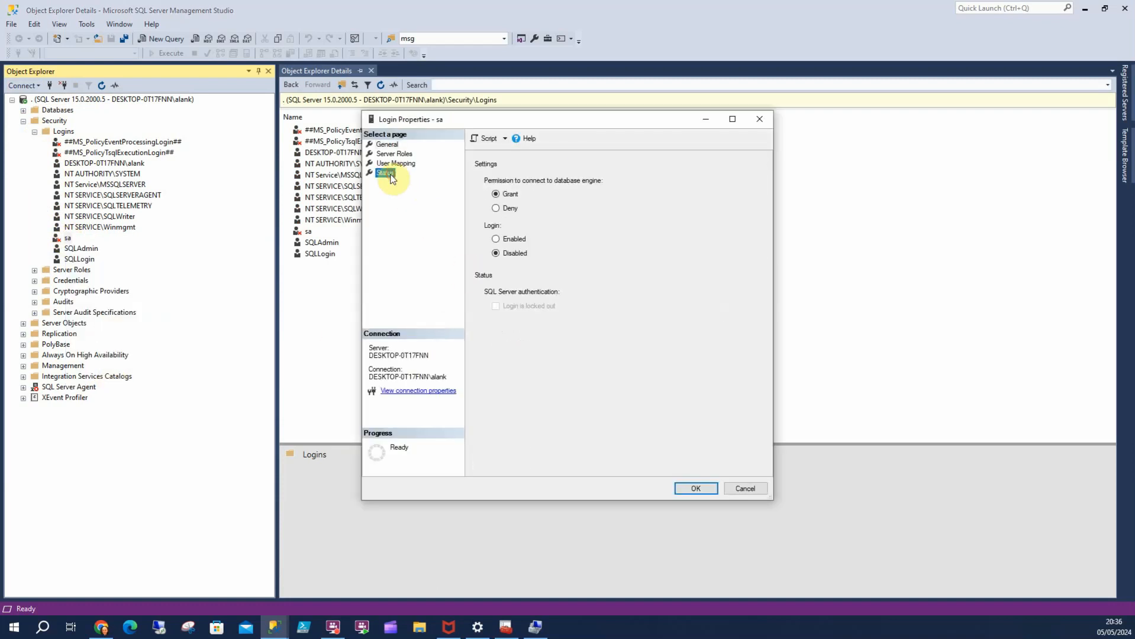
left_click(496, 239)
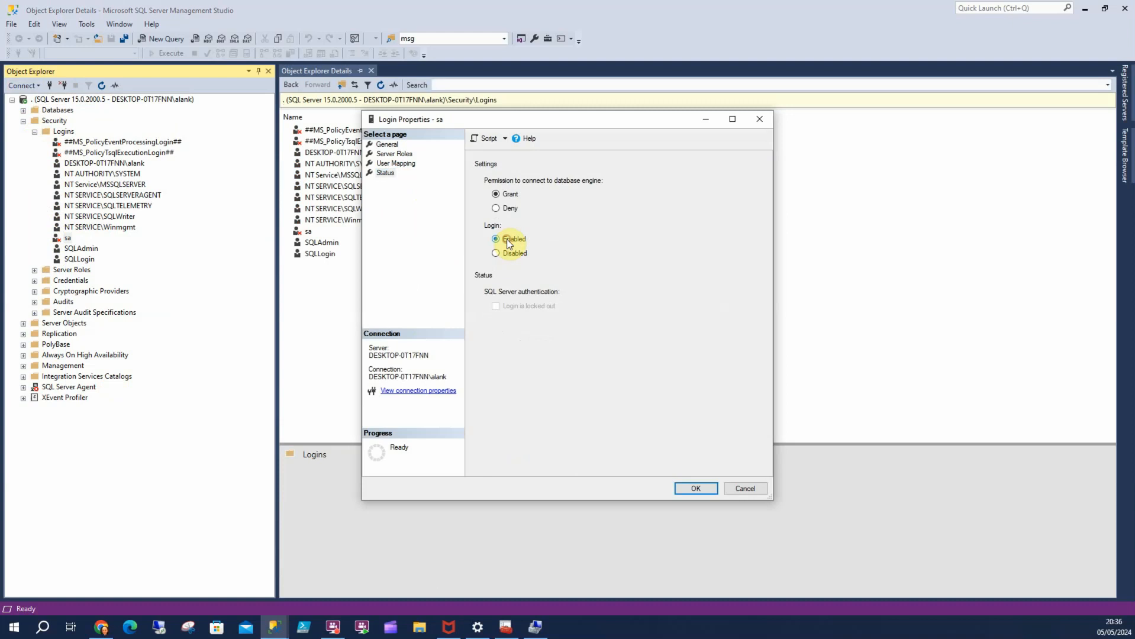
mouse_move(454, 185)
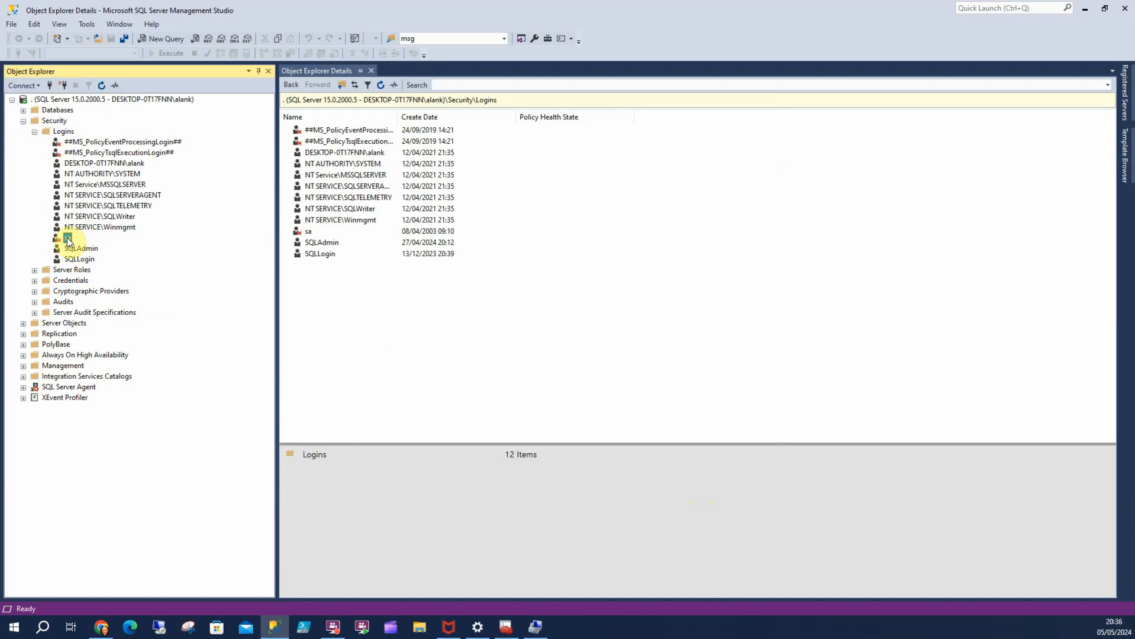
Enter and save a new password for the sa login in its properties
right_click(67, 237)
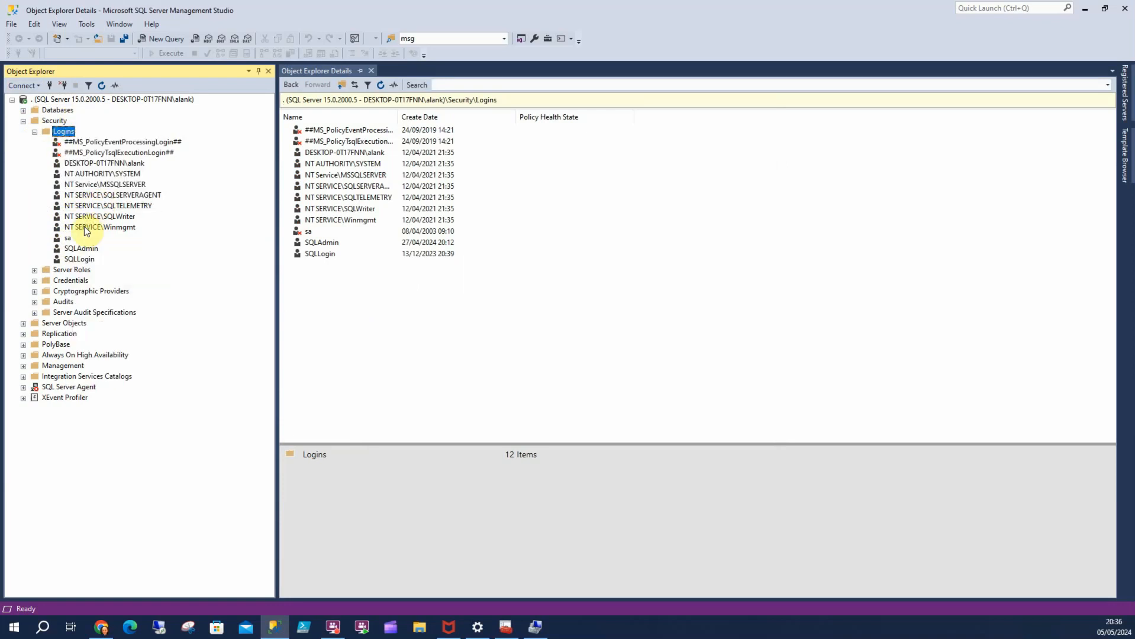
right_click(67, 238)
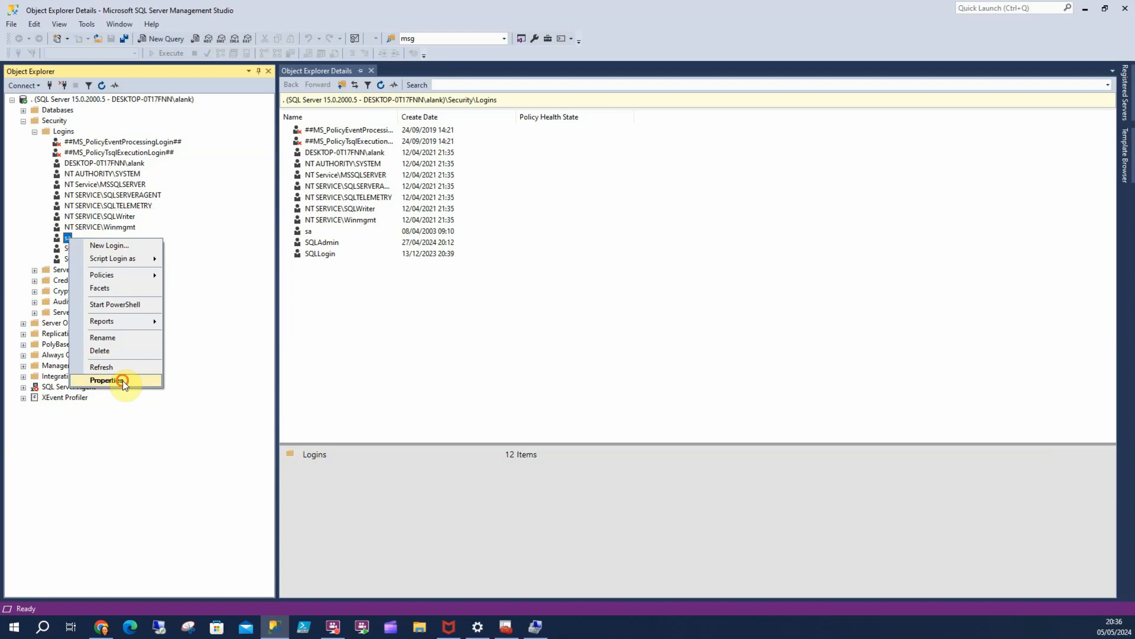
left_click(108, 380)
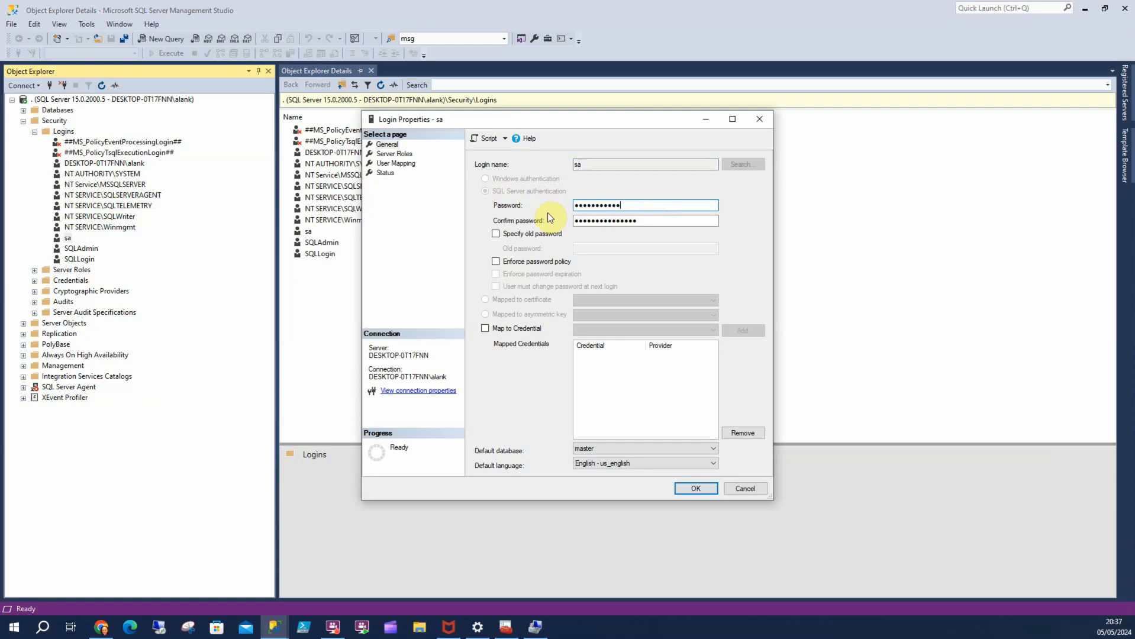
type("••••")
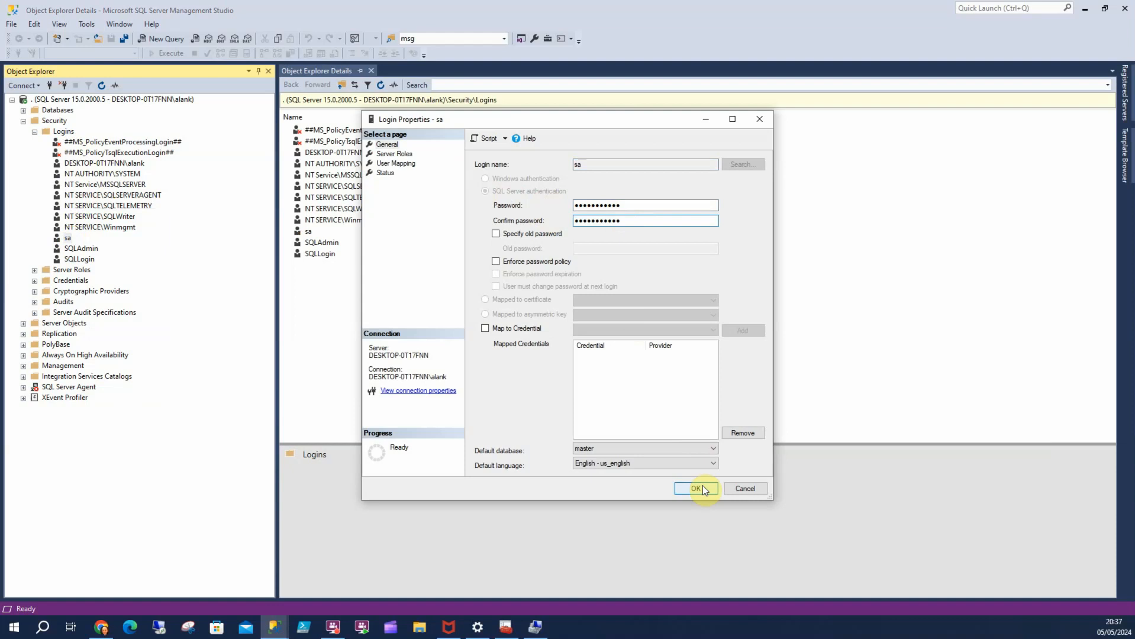
left_click(695, 487)
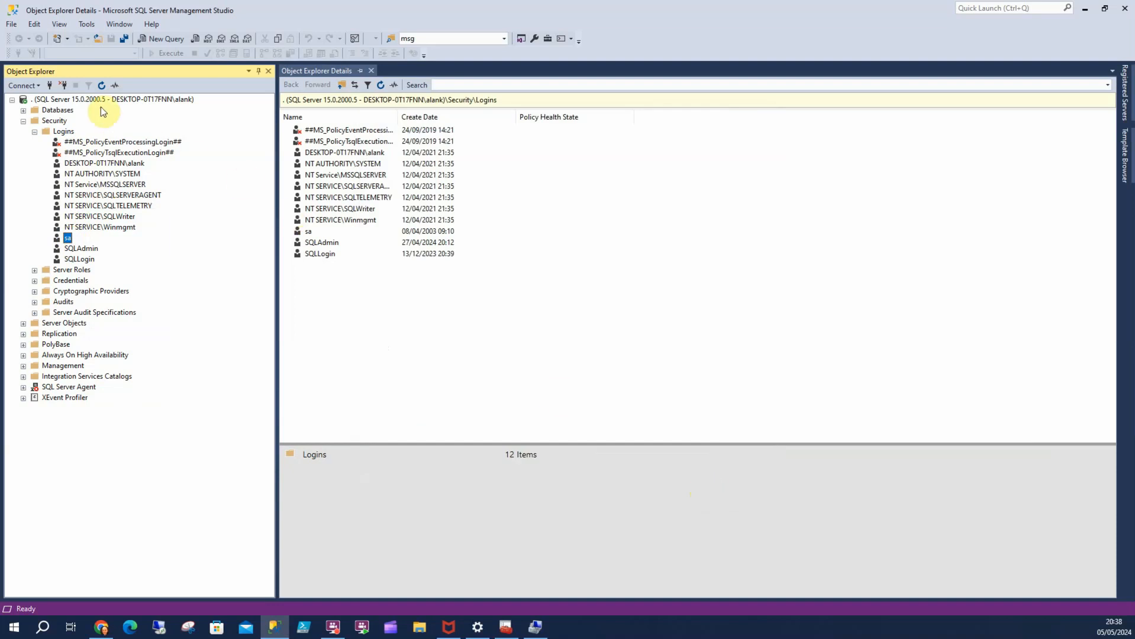
mouse_move(95, 153)
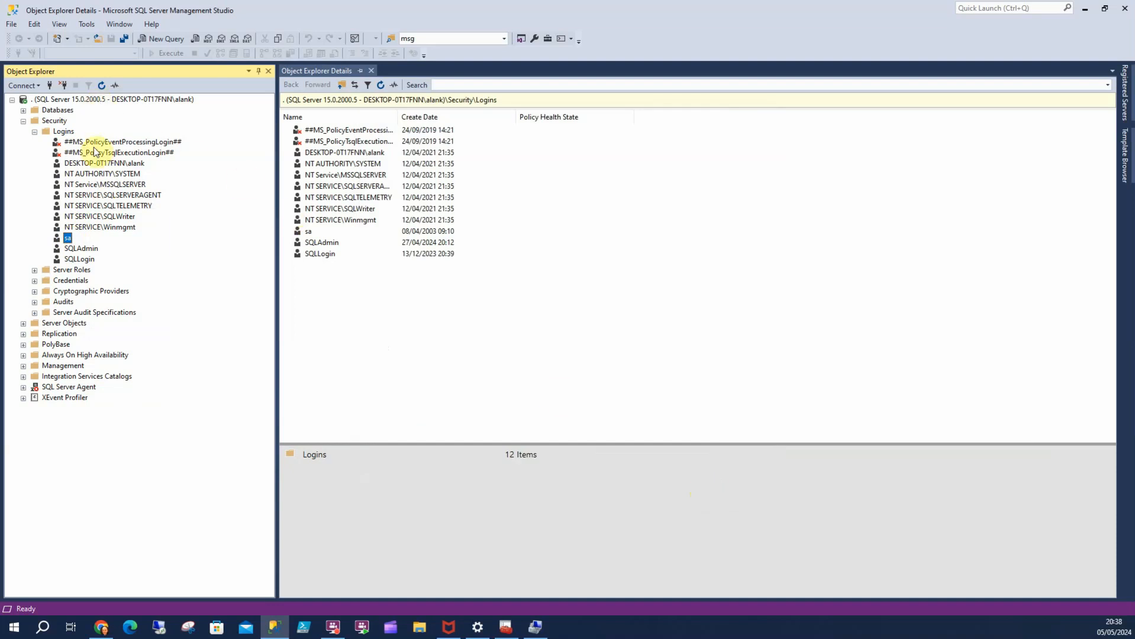
mouse_move(6, 160)
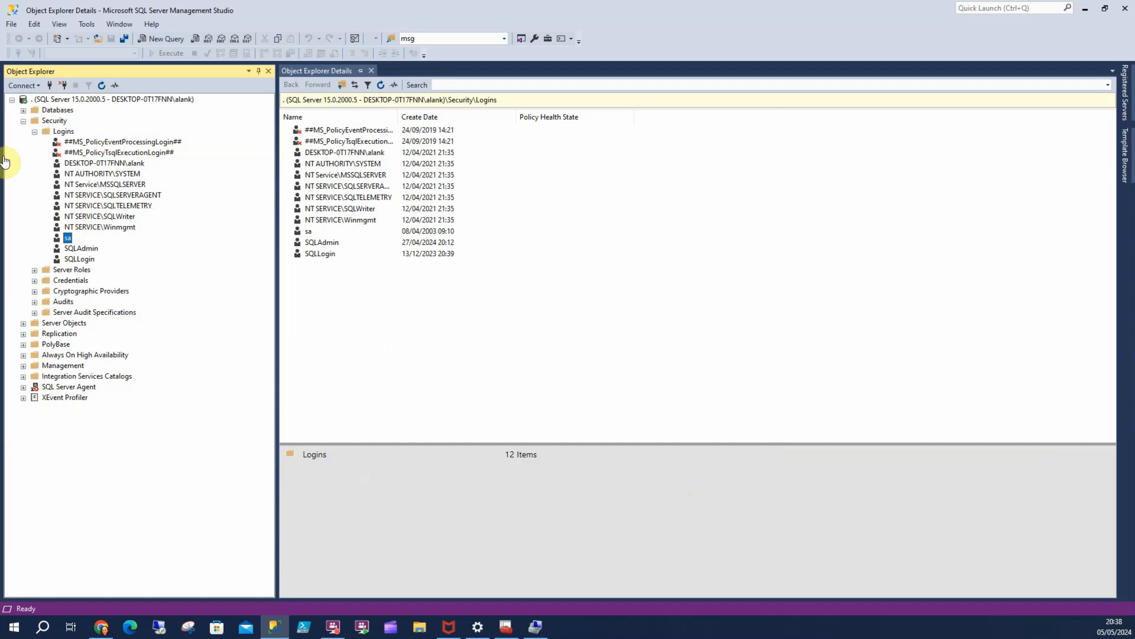
mouse_move(98, 104)
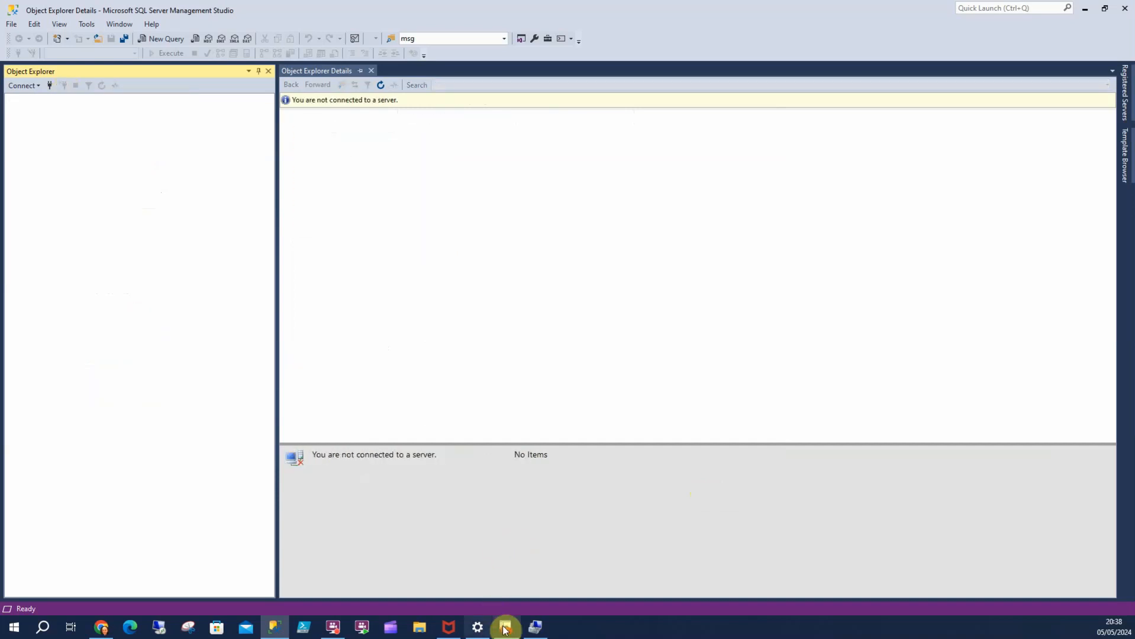
Remove the -f startup parameter from SQL Server (MSSQLSERVER) and acknowledge the restart notice
left_click(505, 626)
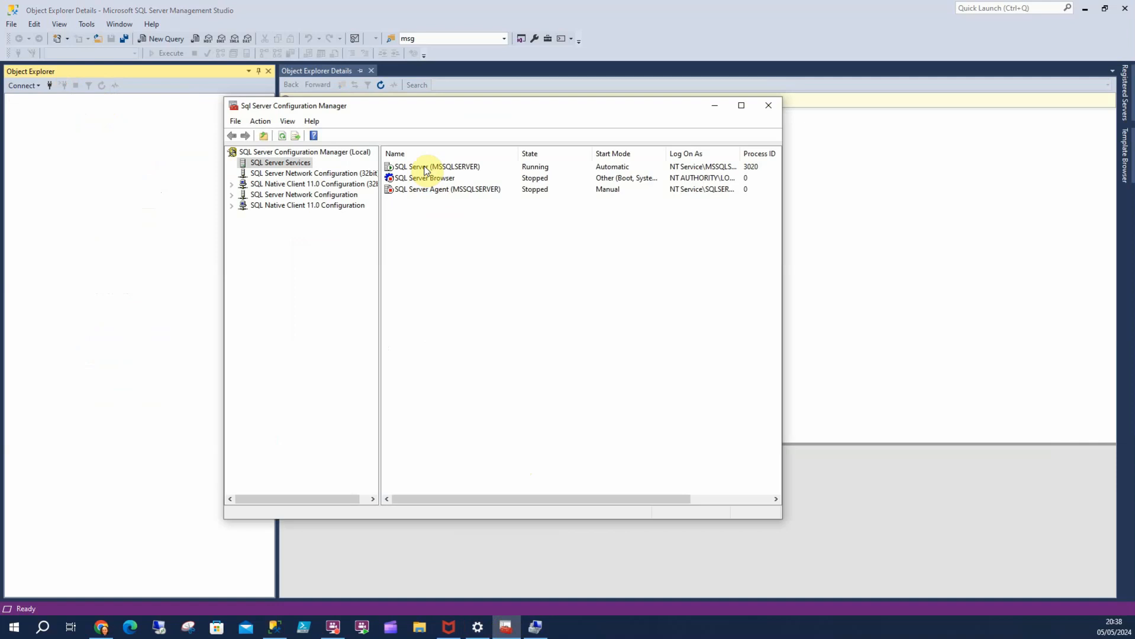
right_click(434, 166)
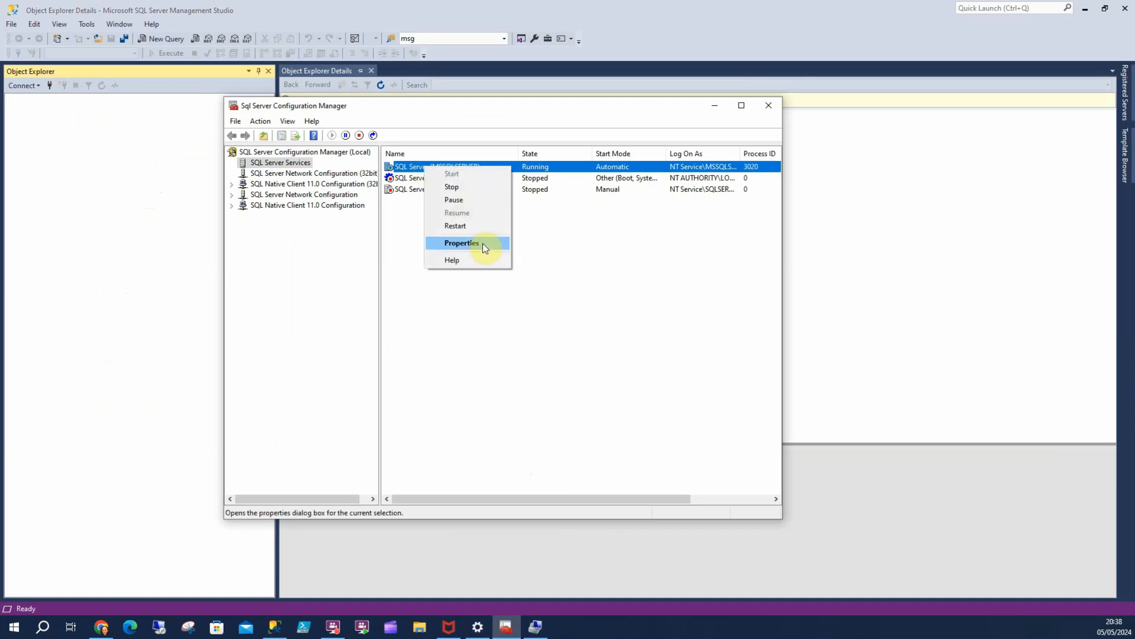
left_click(461, 242)
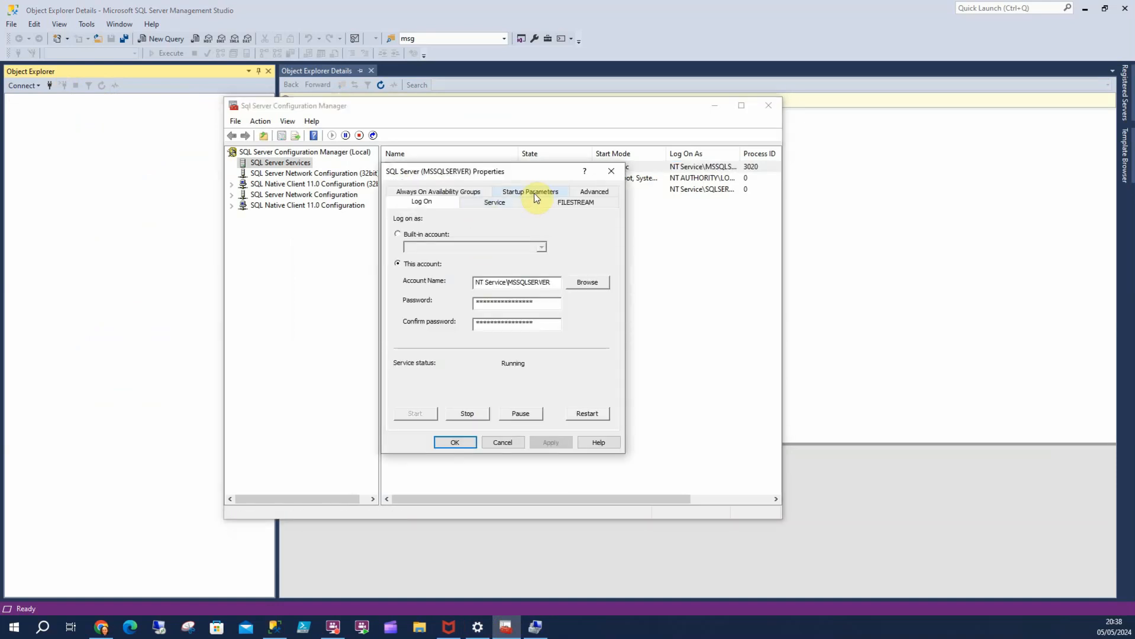
left_click(530, 191)
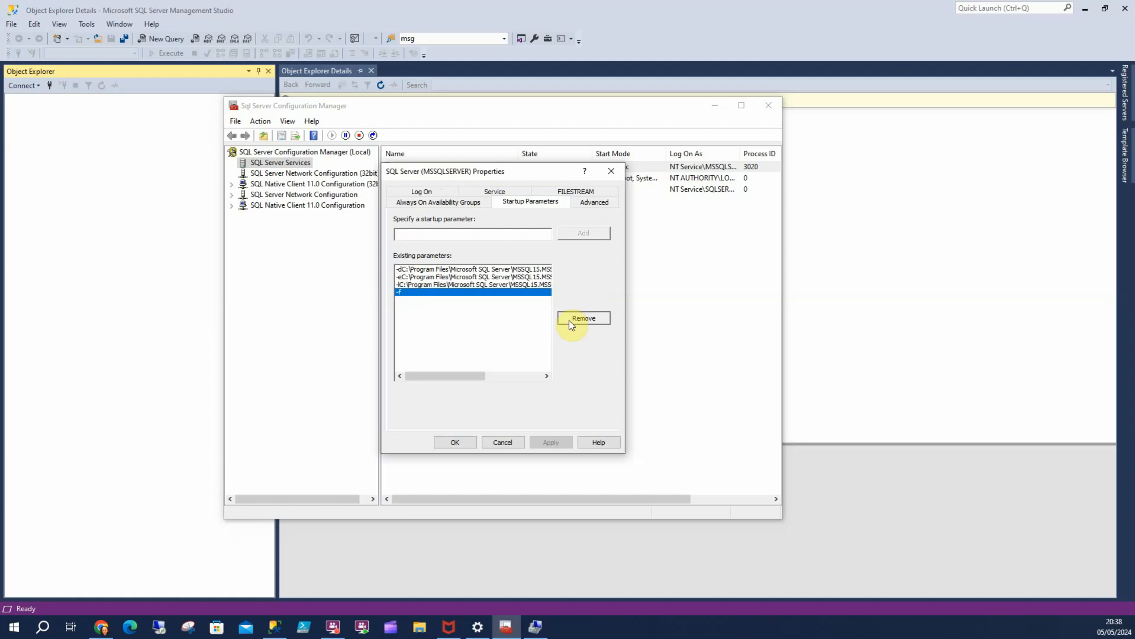
left_click(551, 442)
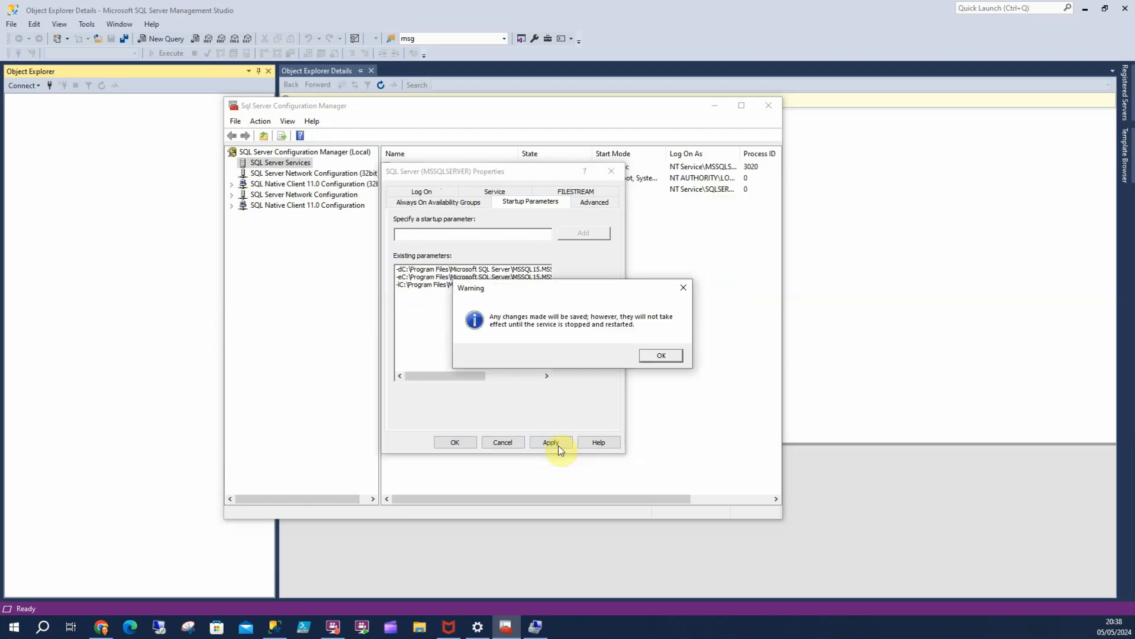
left_click(659, 356)
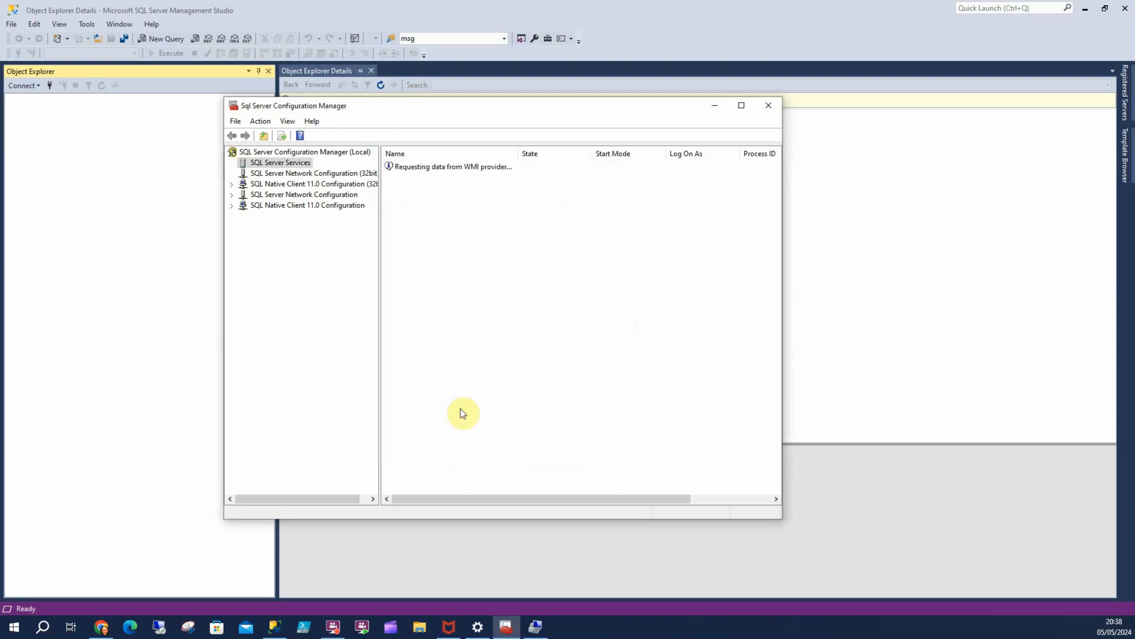
Restart the SQL Server service and close Configuration Manager
right_click(420, 166)
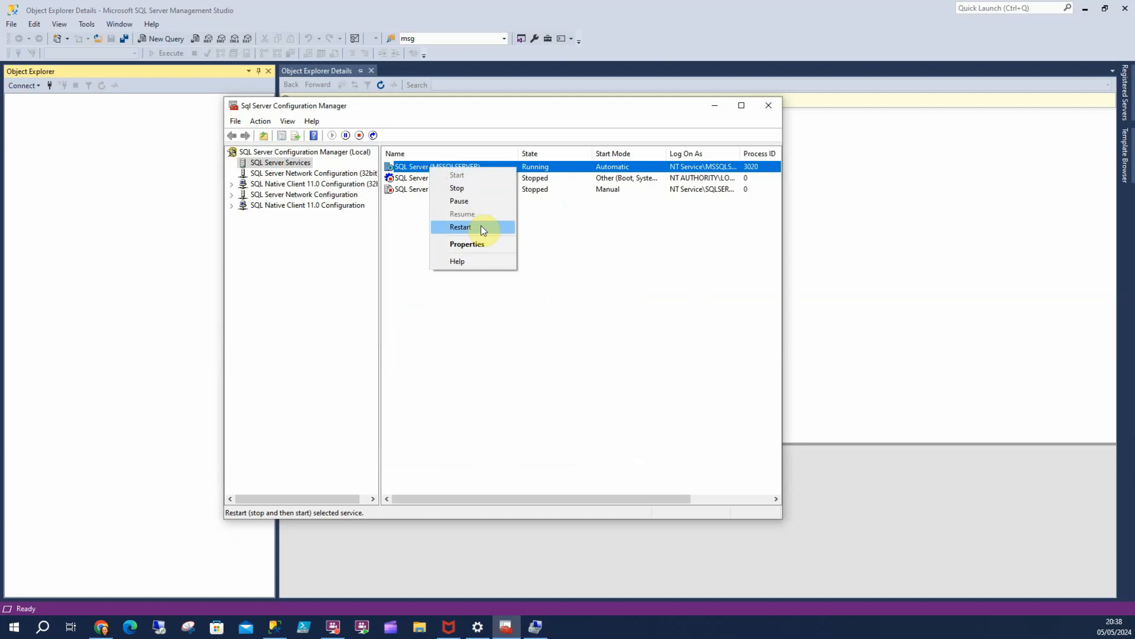
left_click(461, 227)
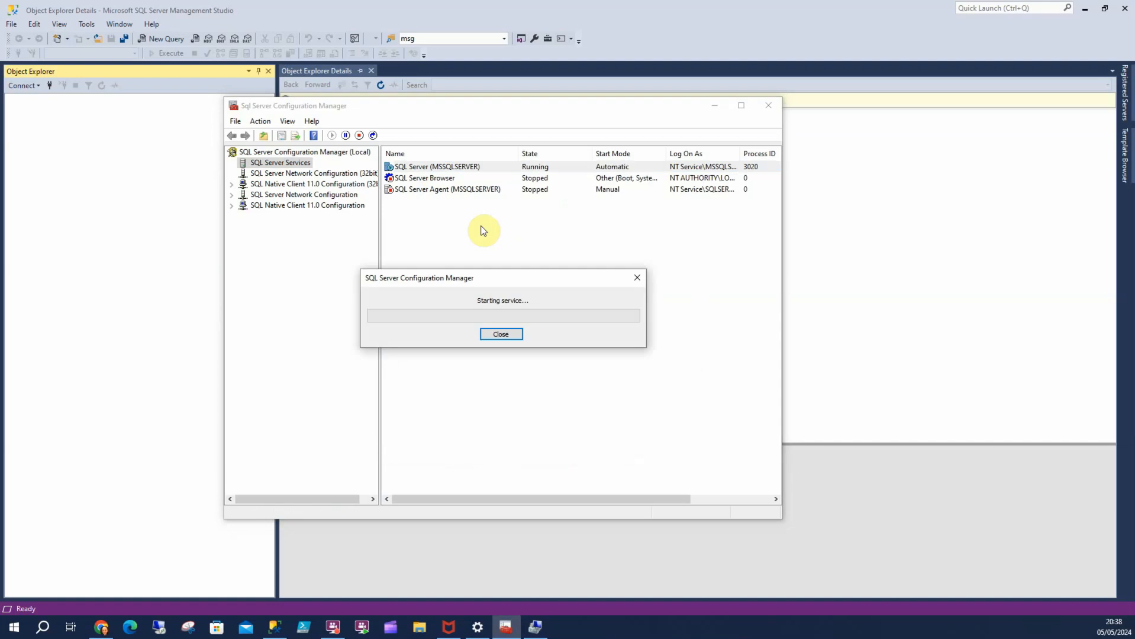
left_click(500, 334)
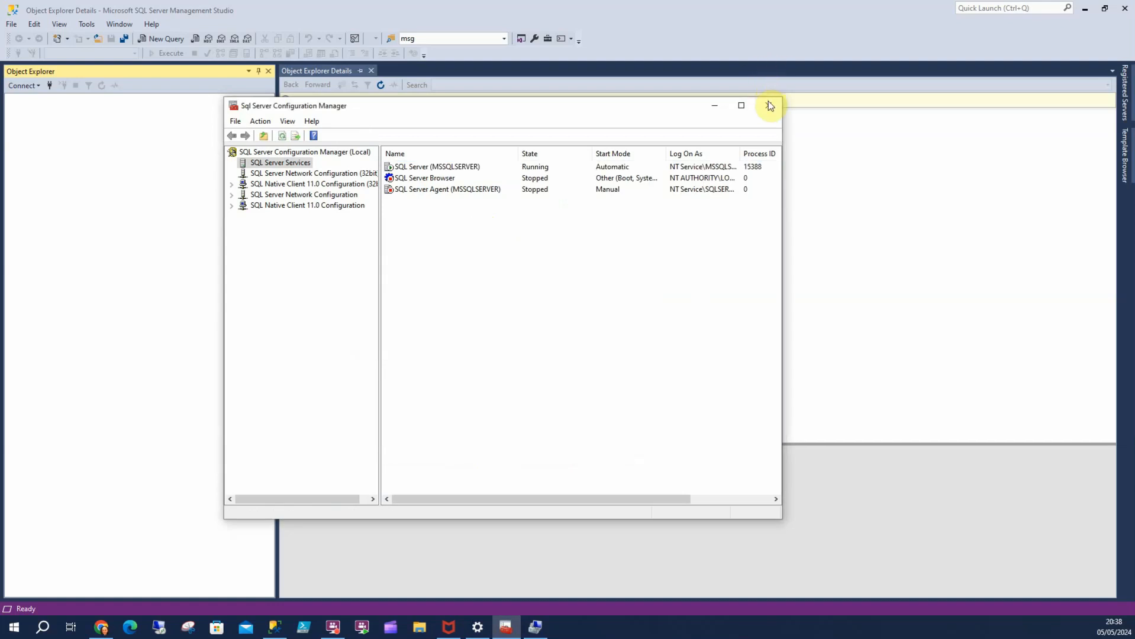
left_click(769, 106)
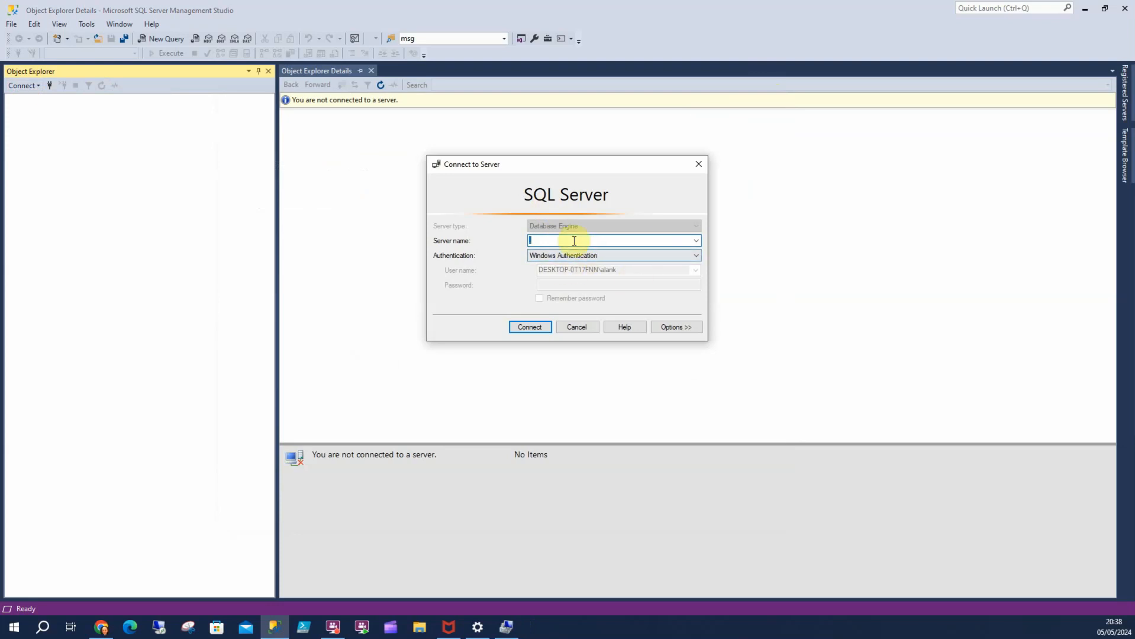
Sign in as sa with SQL Server Authentication; the connection now succeeds
left_click(614, 255)
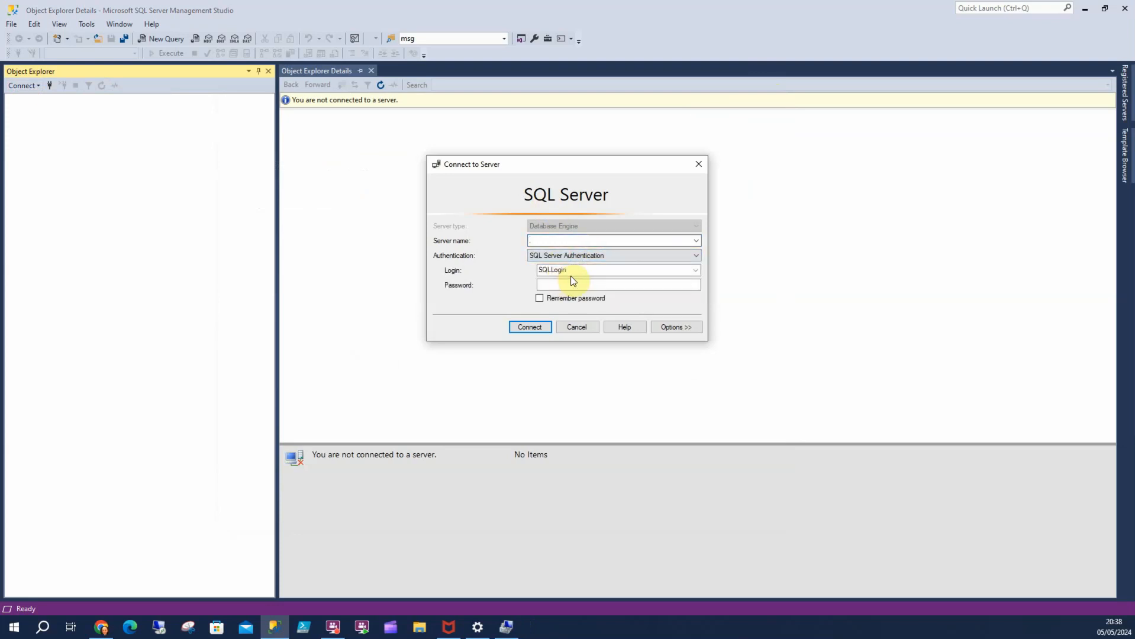
type("sa")
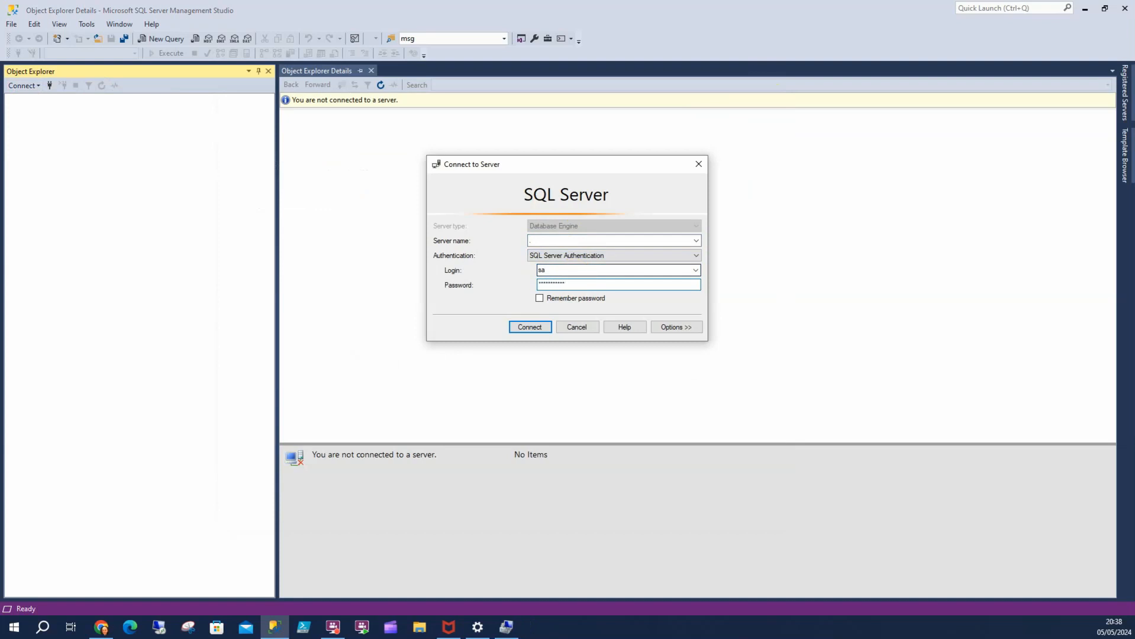
left_click(529, 327)
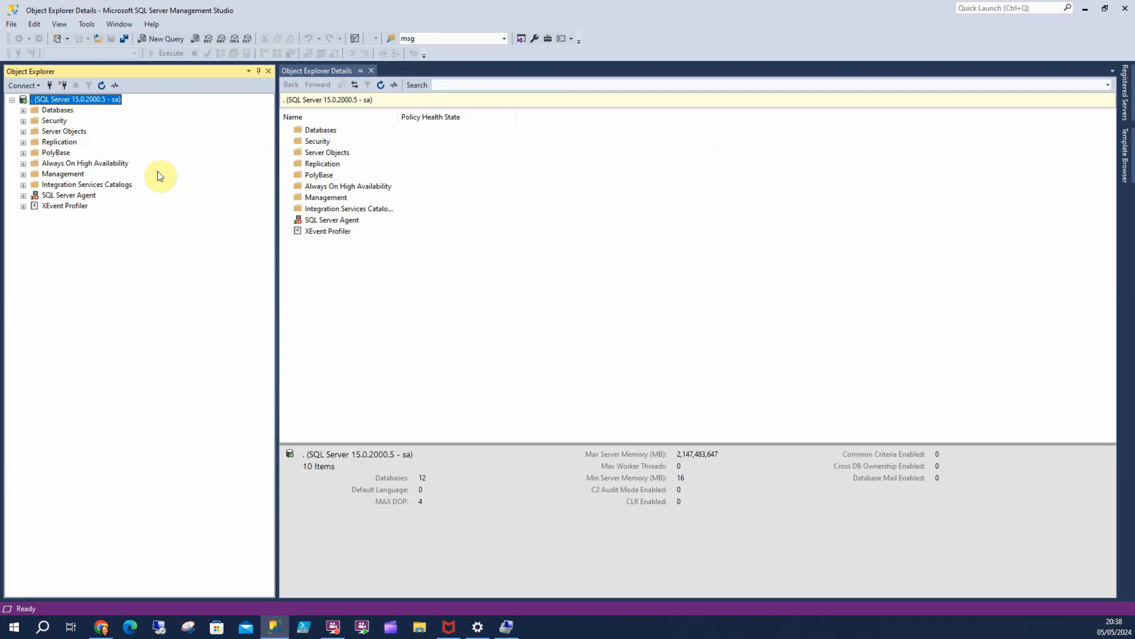
mouse_move(35, 123)
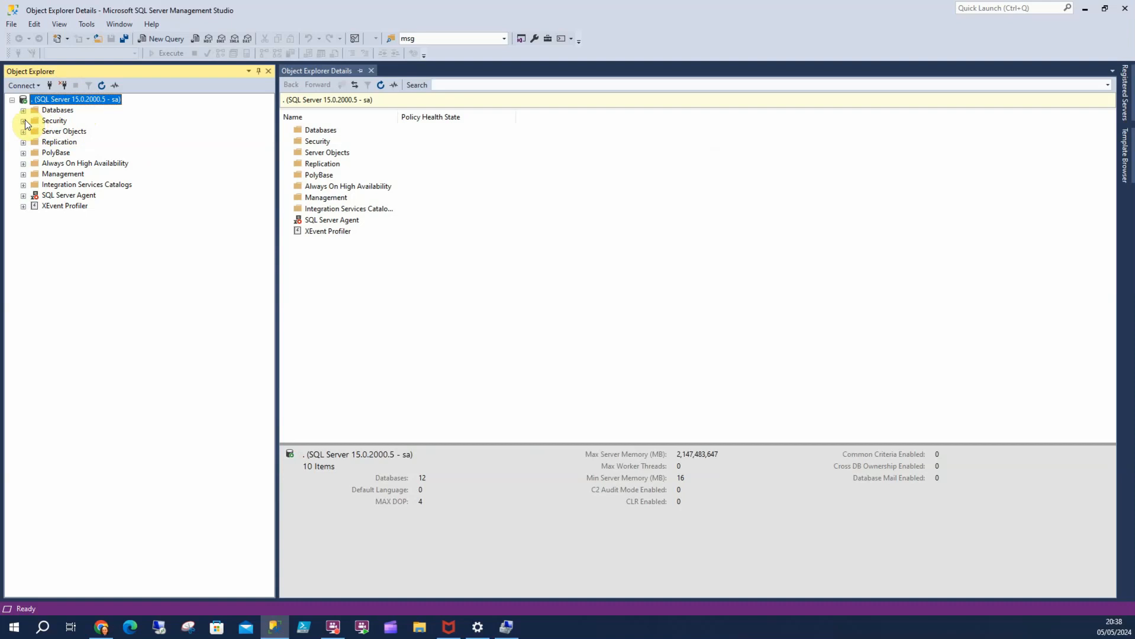
View the Windows admin login's Server Roles, confirm sysadmin is held, and cancel without changes
left_click(23, 120)
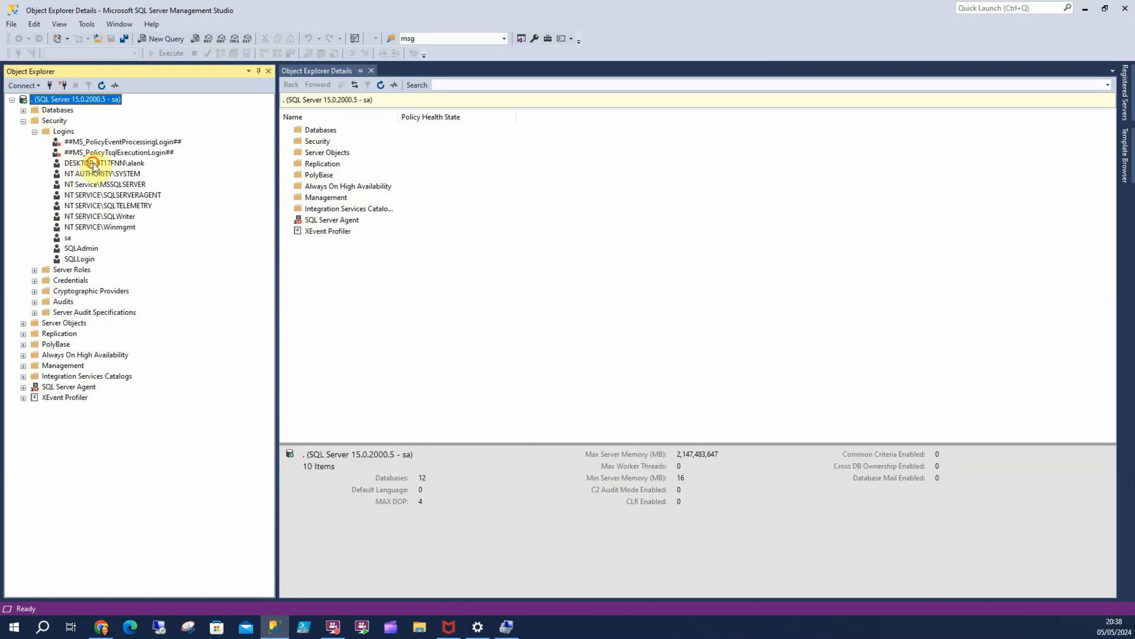
right_click(105, 163)
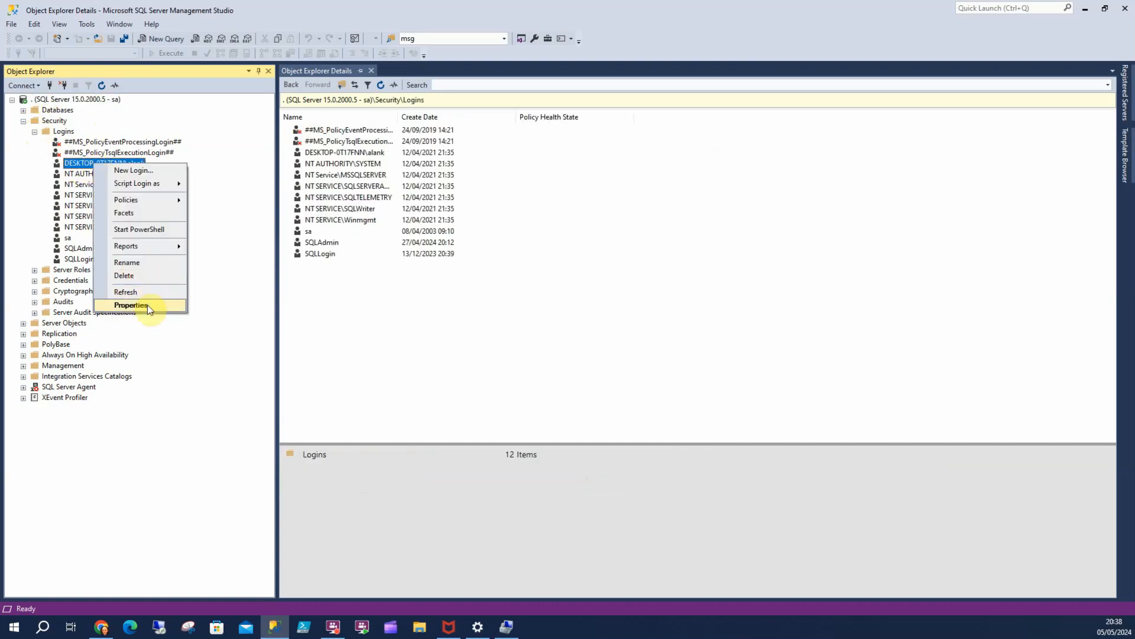
left_click(131, 305)
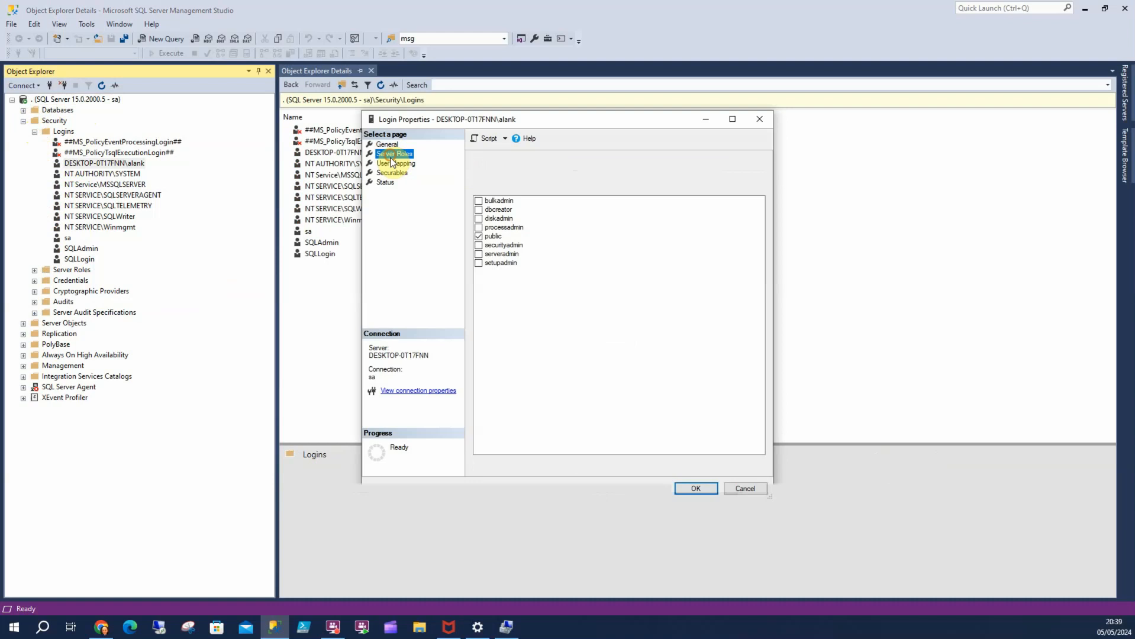
left_click(394, 153)
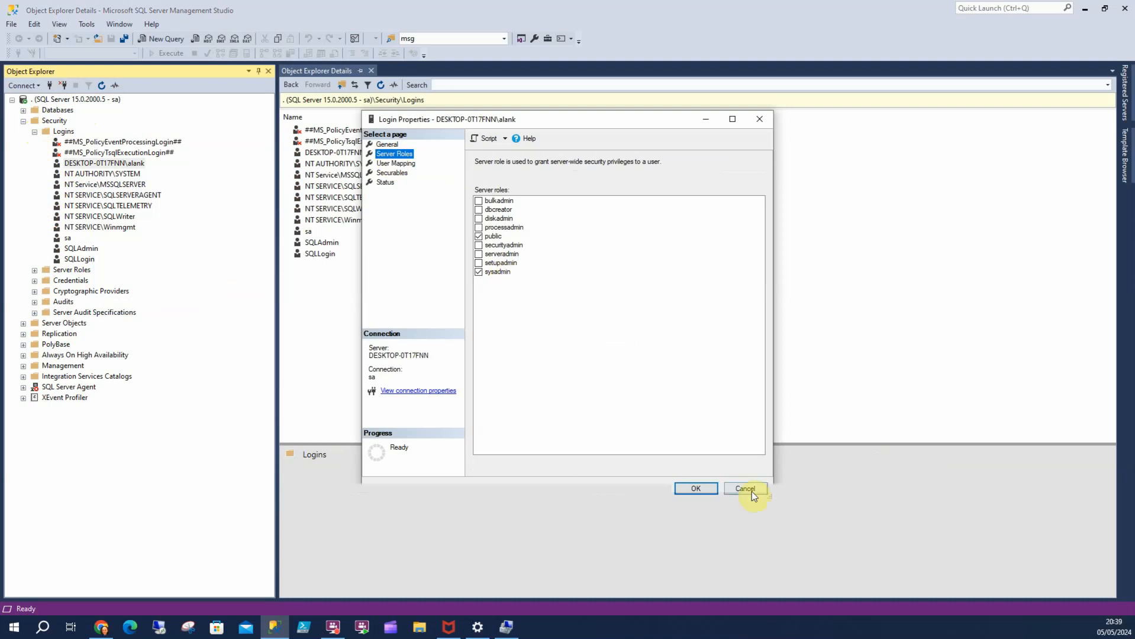
left_click(744, 488)
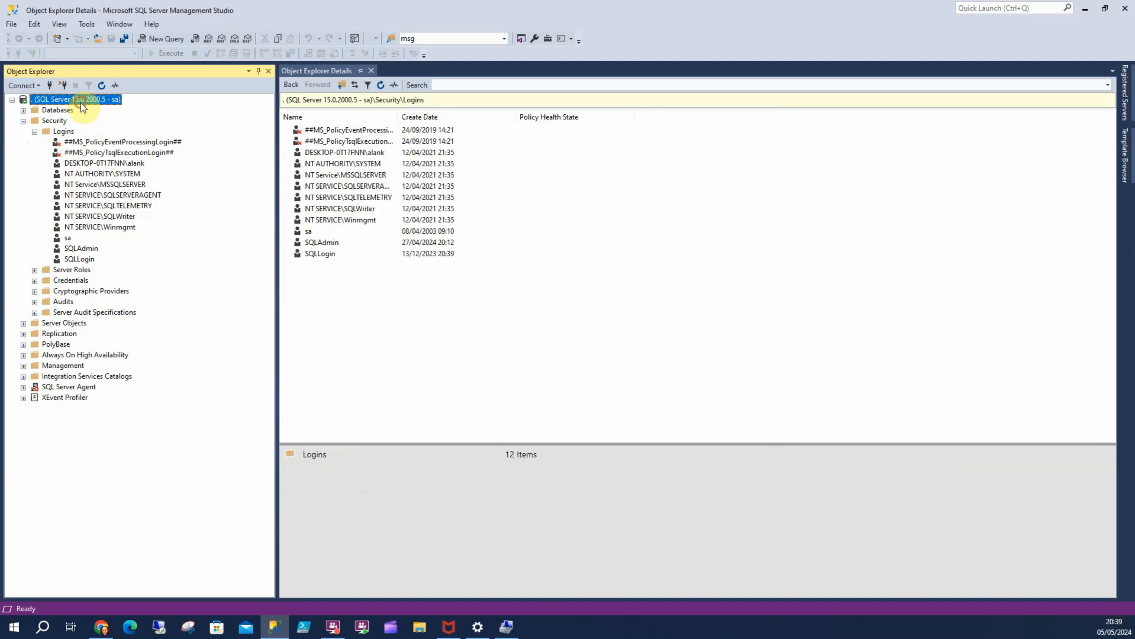
left_click(65, 86)
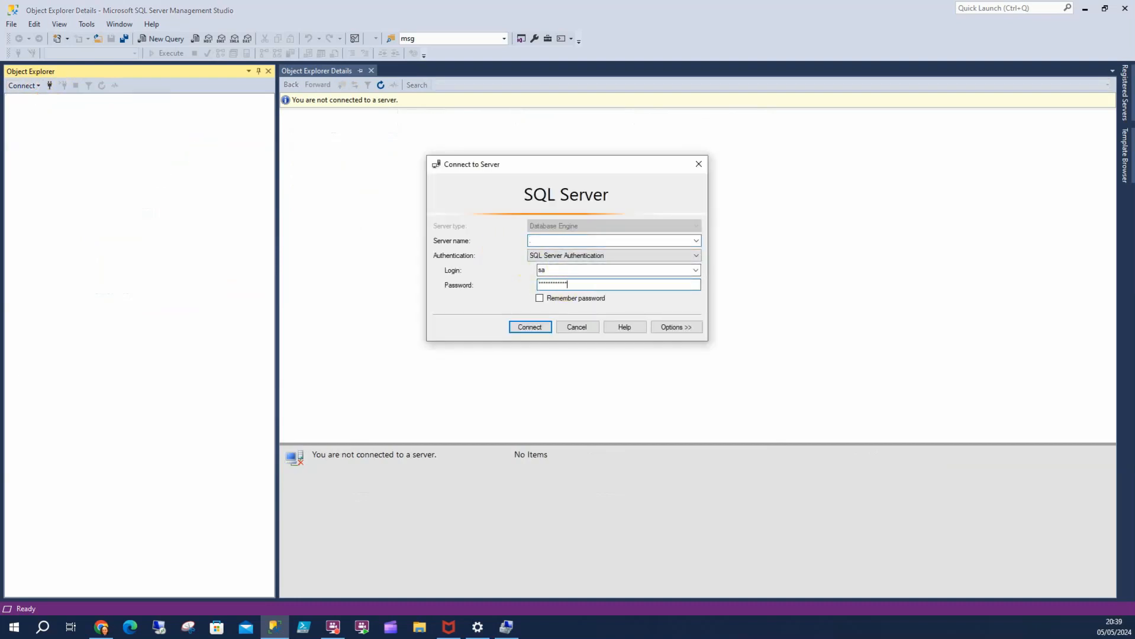
Dismiss the sa login error 18456 and reconnect using Windows Authentication
left_click(529, 326)
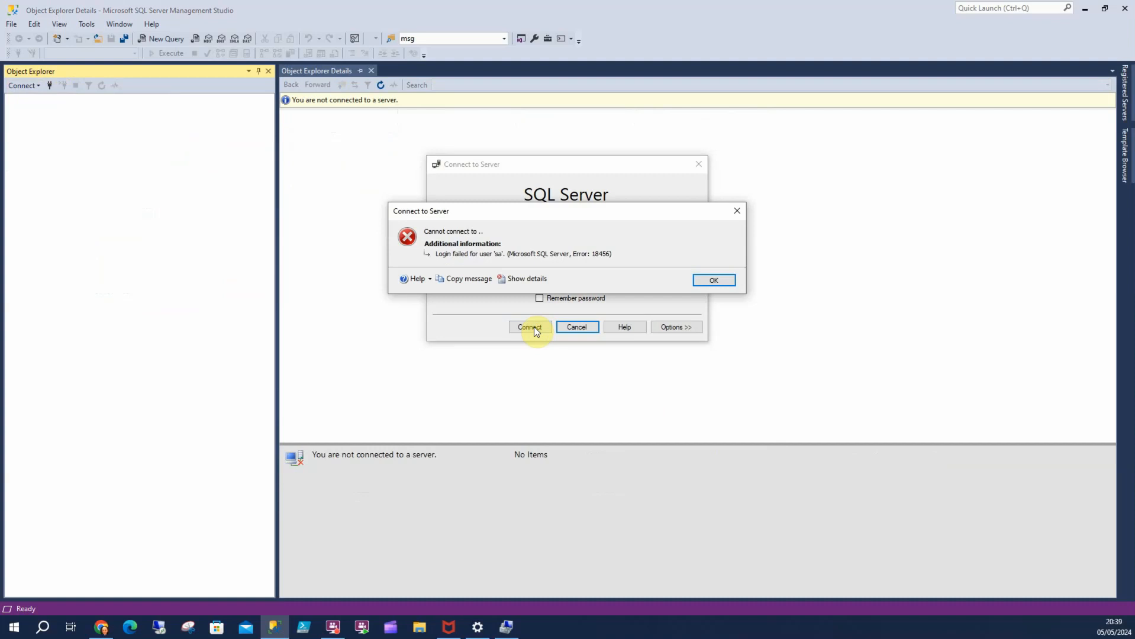
left_click(713, 280)
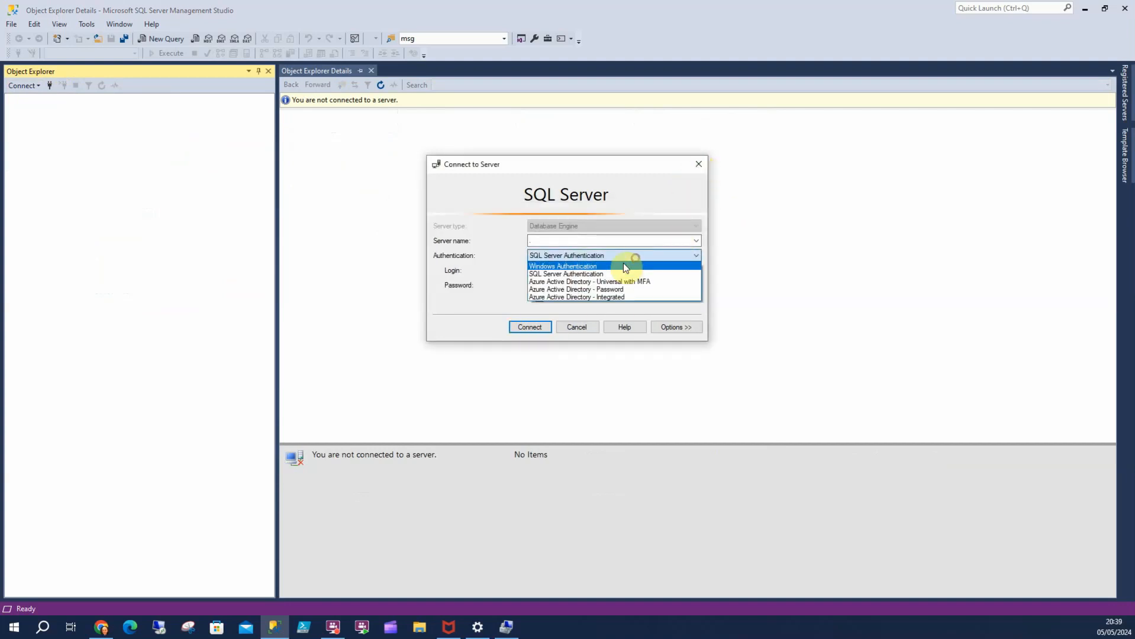
left_click(562, 265)
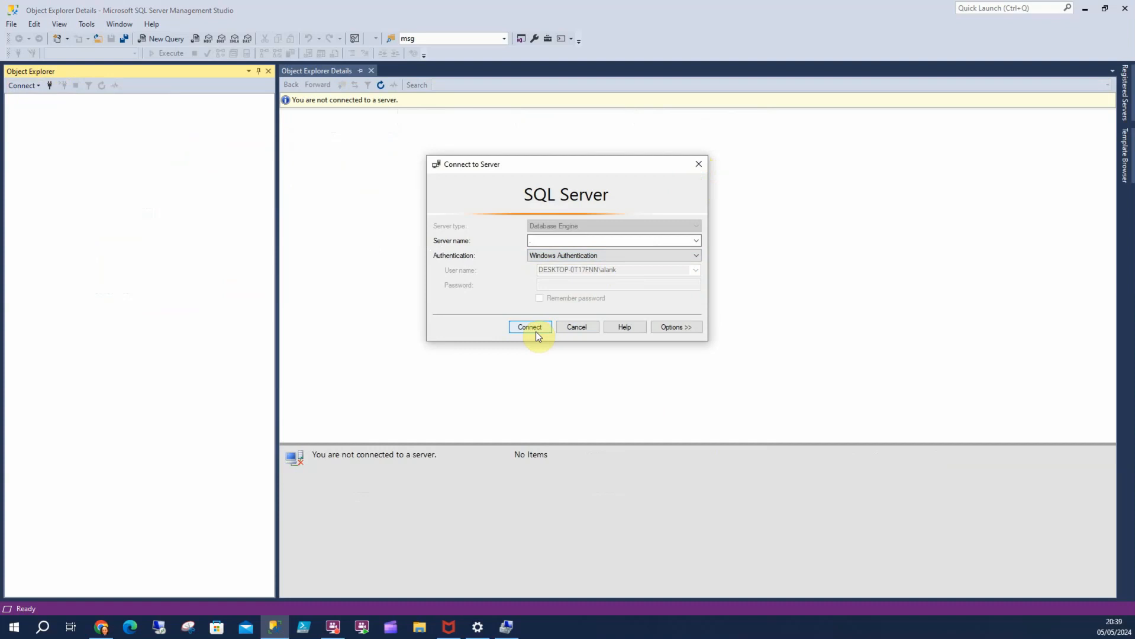
left_click(529, 327)
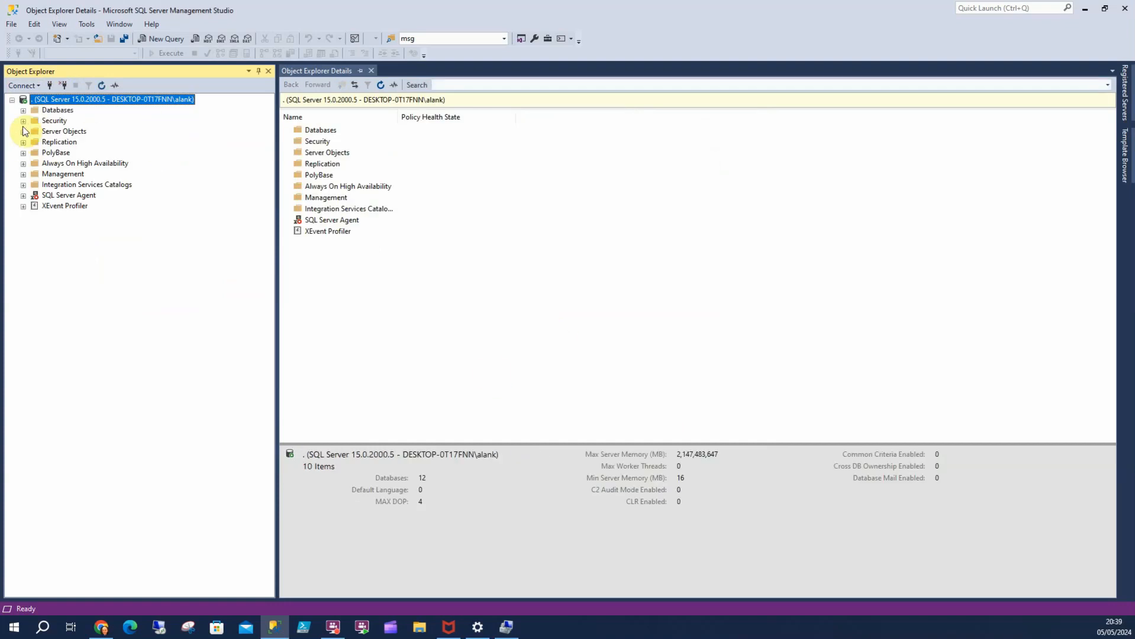
Enter and confirm a new password in the sa login's properties and save it
left_click(23, 120)
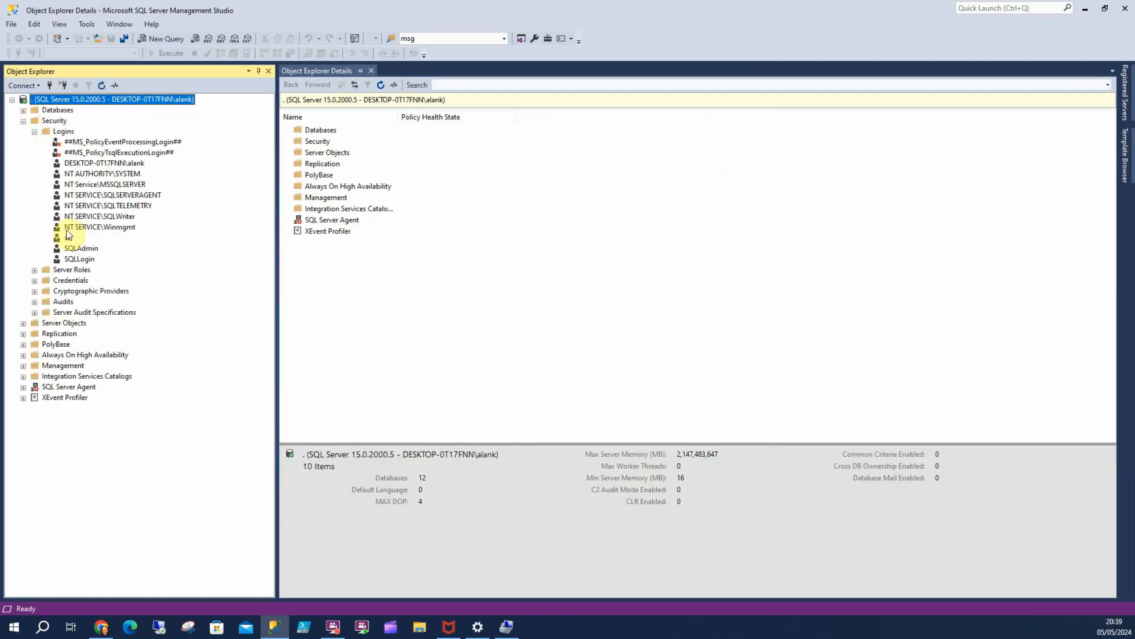
right_click(68, 237)
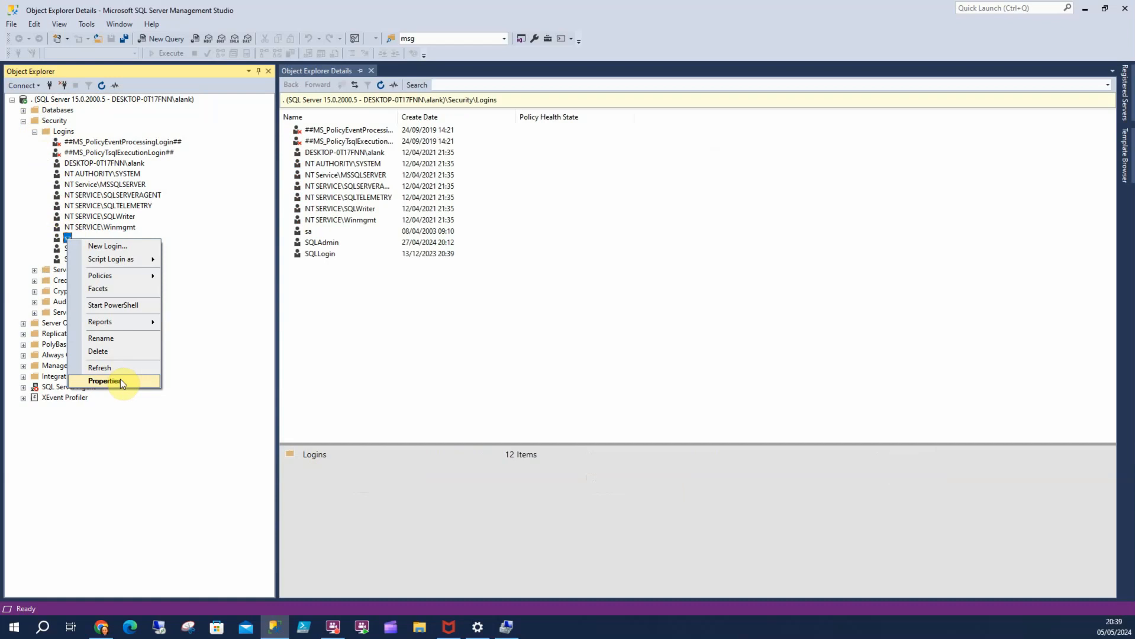
left_click(105, 382)
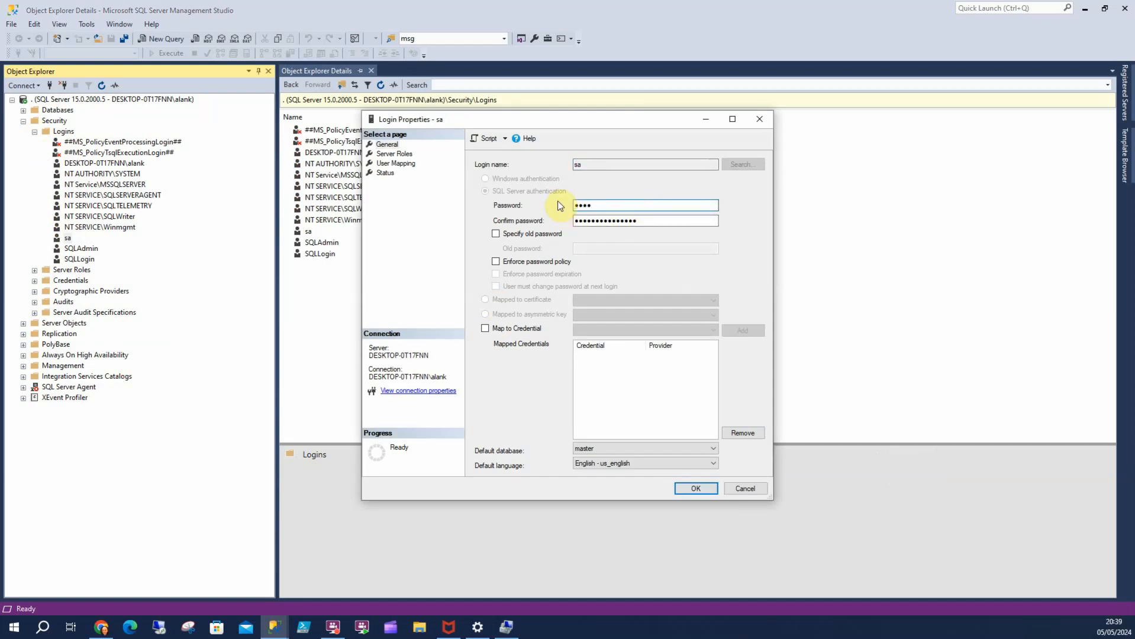
type("password")
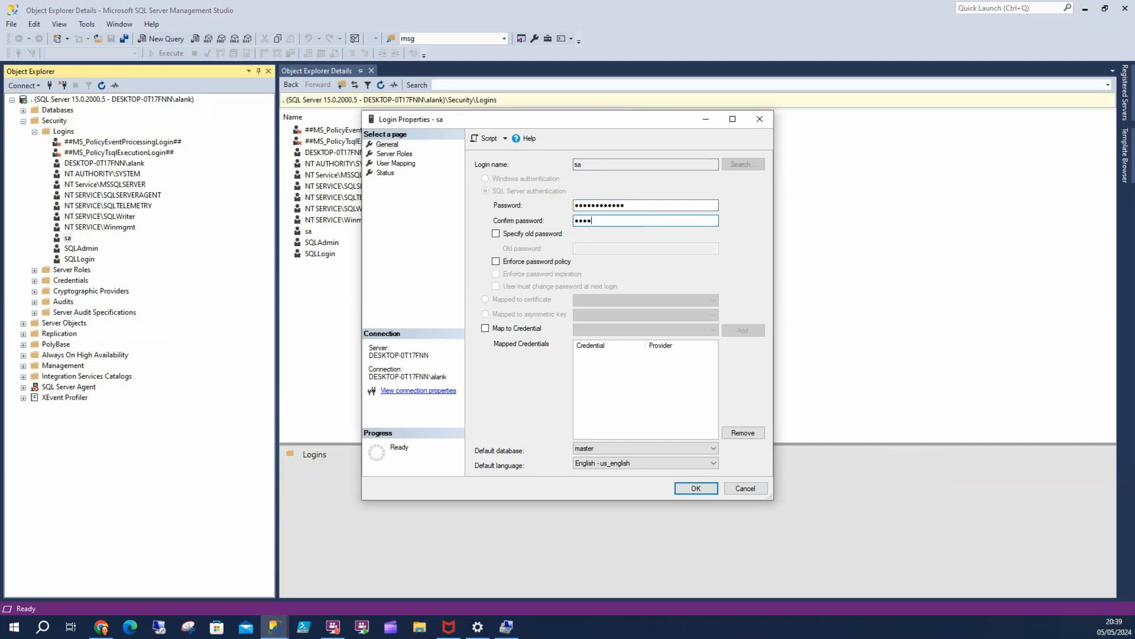
type("••••••••")
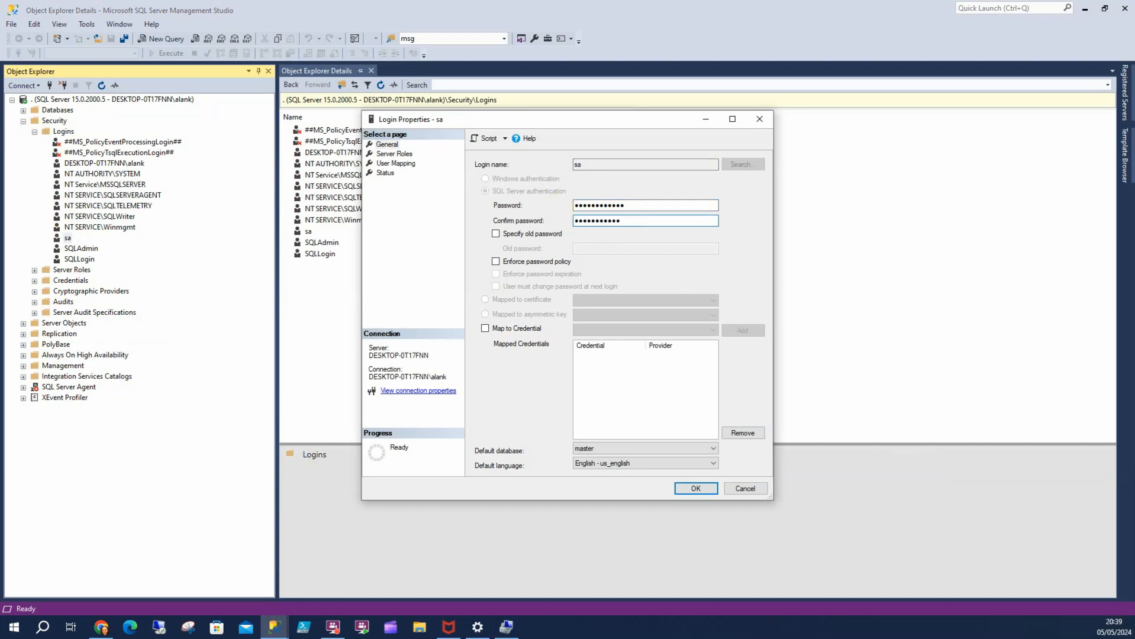
mouse_move(662, 480)
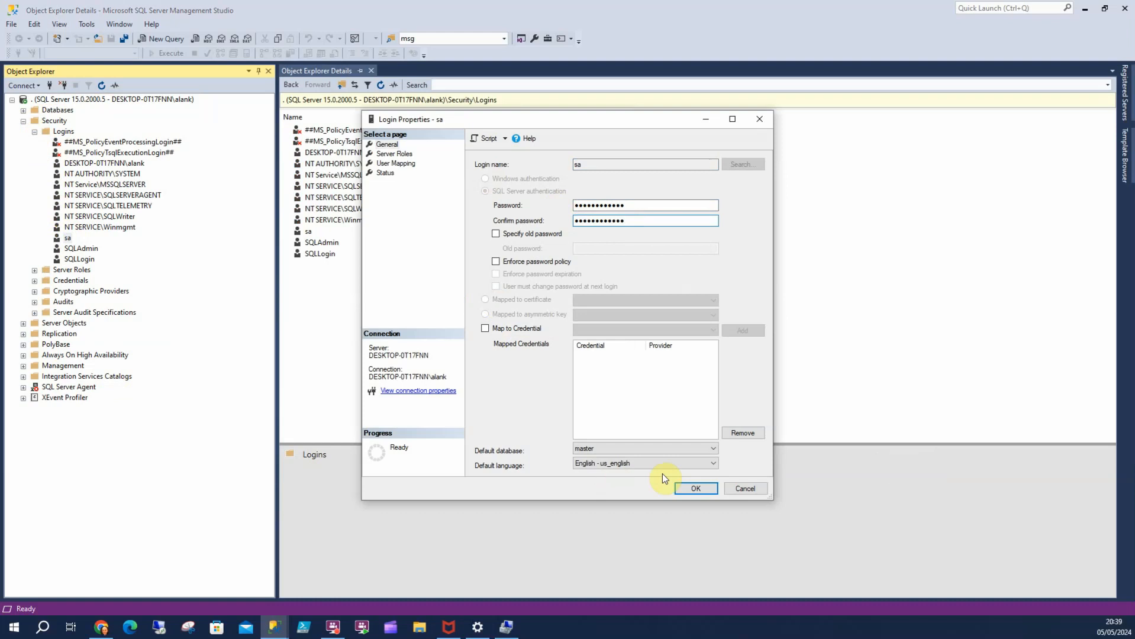
left_click(695, 488)
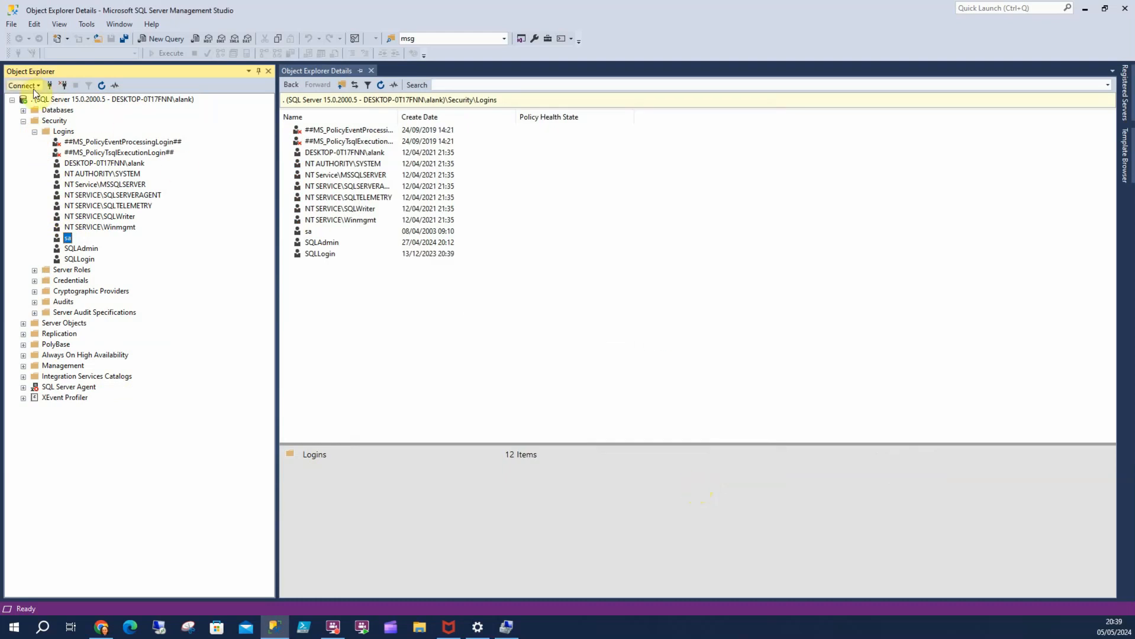
Connect a second Database Engine session as sa with SQL Server Authentication and the new password
left_click(22, 85)
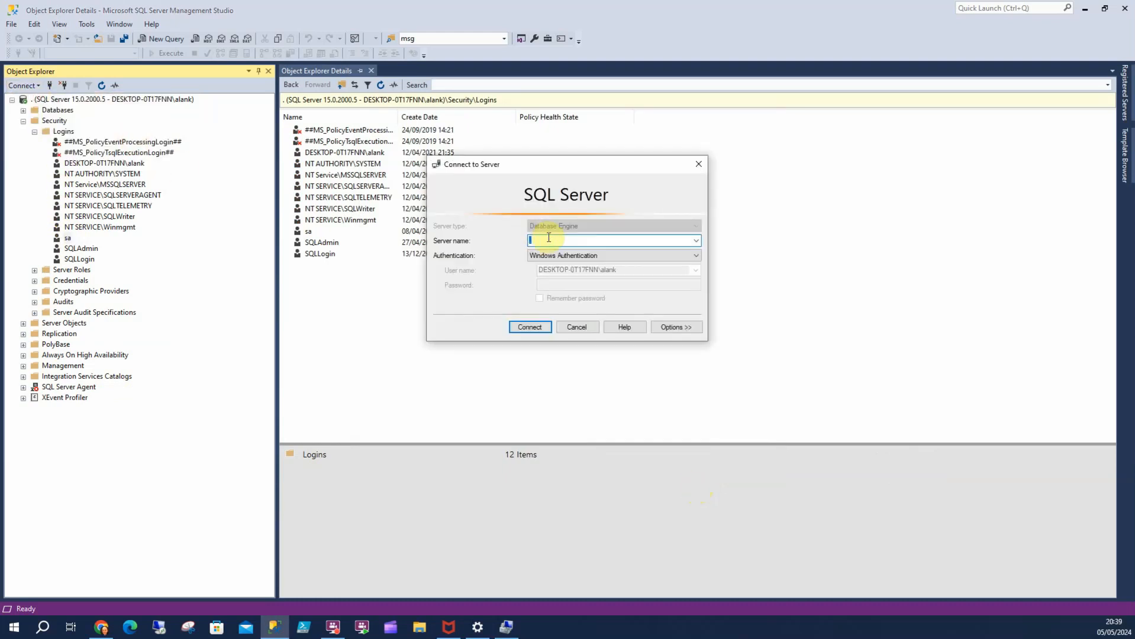
left_click(613, 255)
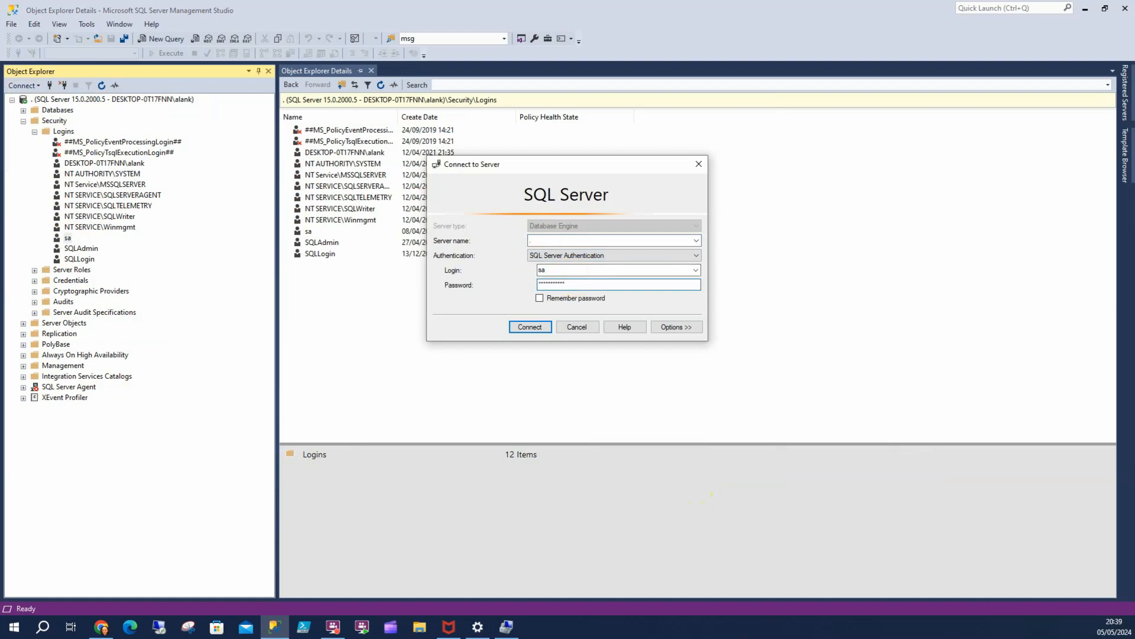
mouse_move(576, 327)
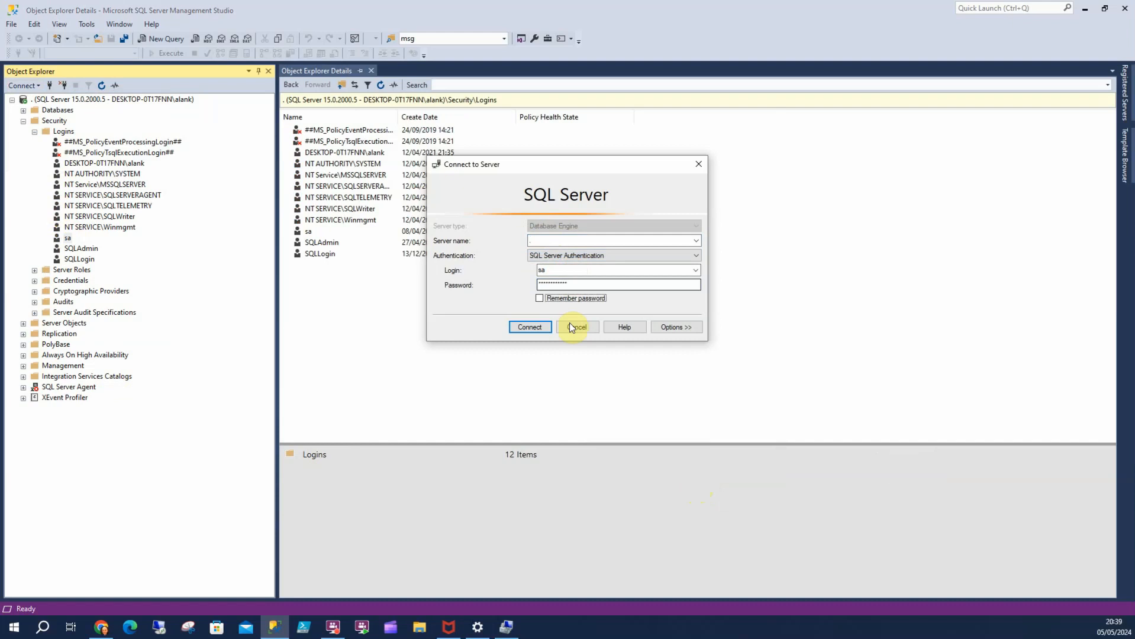
left_click(529, 326)
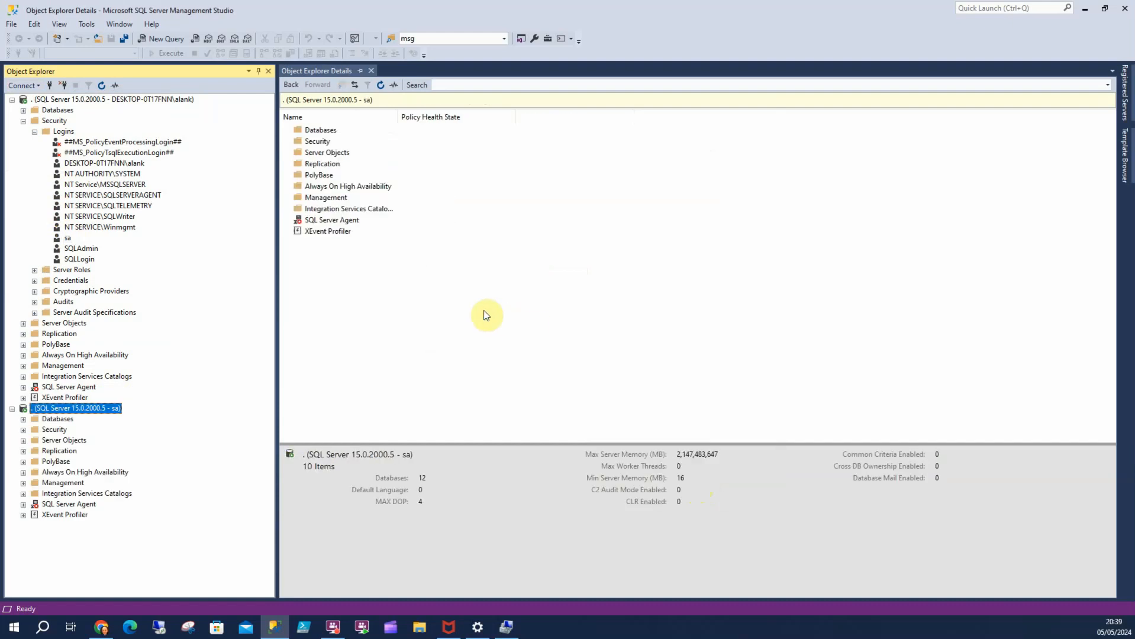